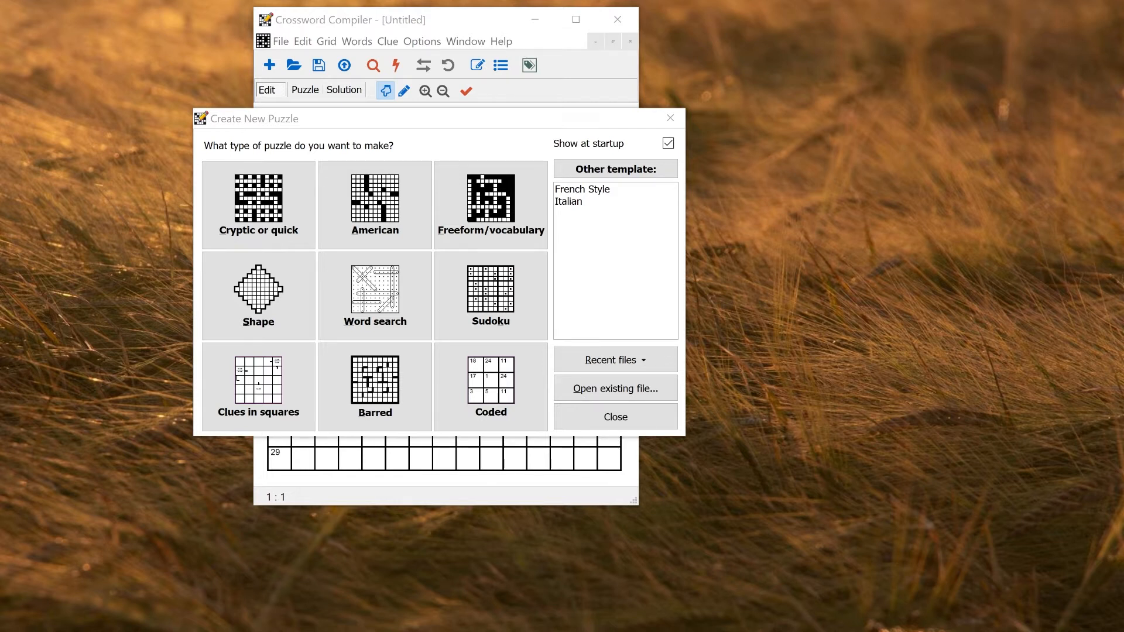
- Browse the puzzle-type tiles and choose the Cryptic or quick puzzle type
{"action": "left_click", "coordinate": [258, 203]}
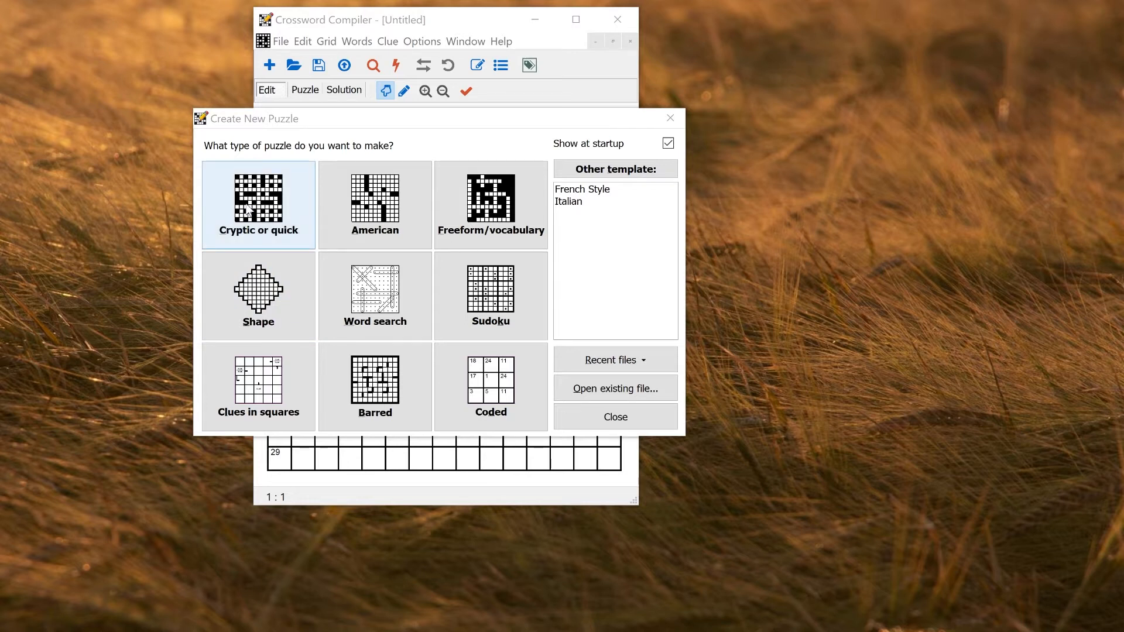
{"action": "left_click", "coordinate": [375, 204]}
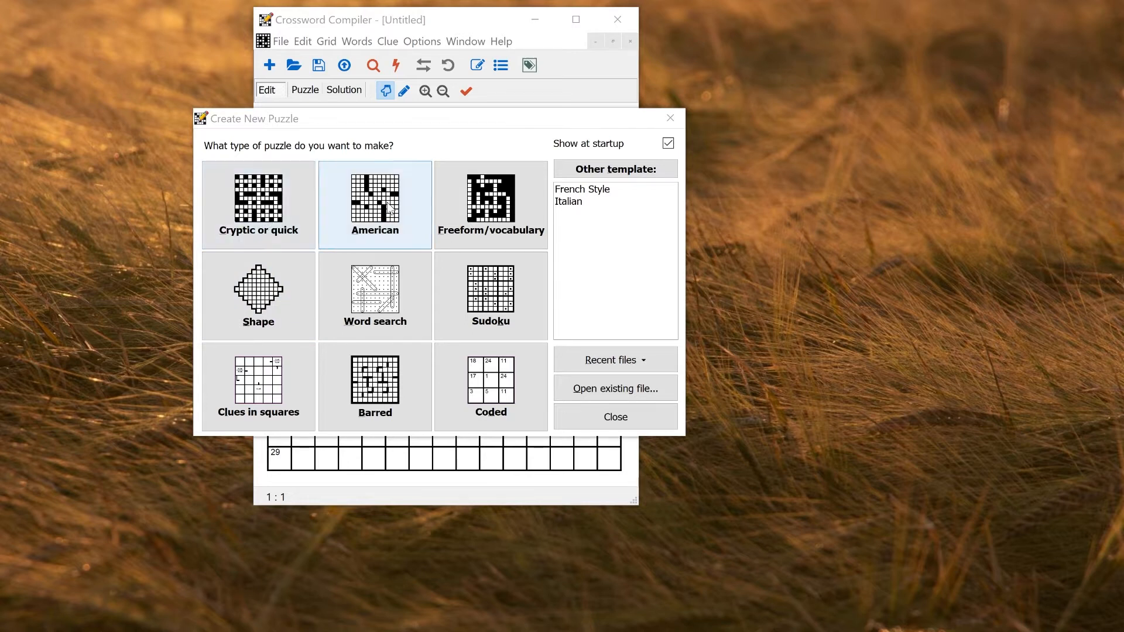
{"action": "left_click", "coordinate": [374, 295]}
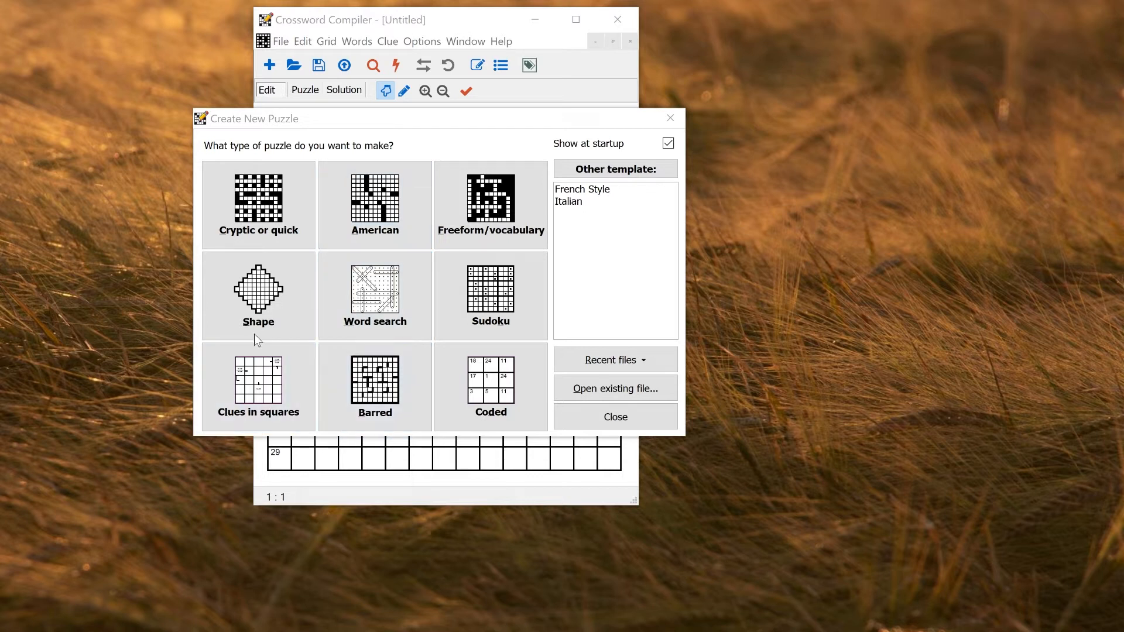
{"action": "left_click", "coordinate": [257, 294]}
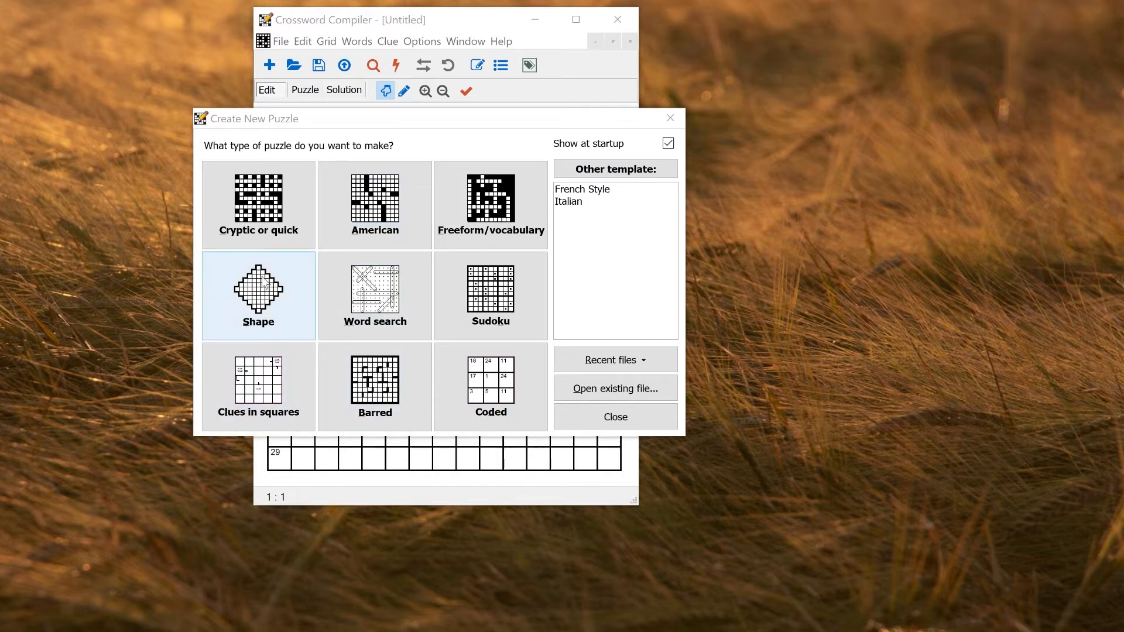
{"action": "left_click", "coordinate": [257, 203]}
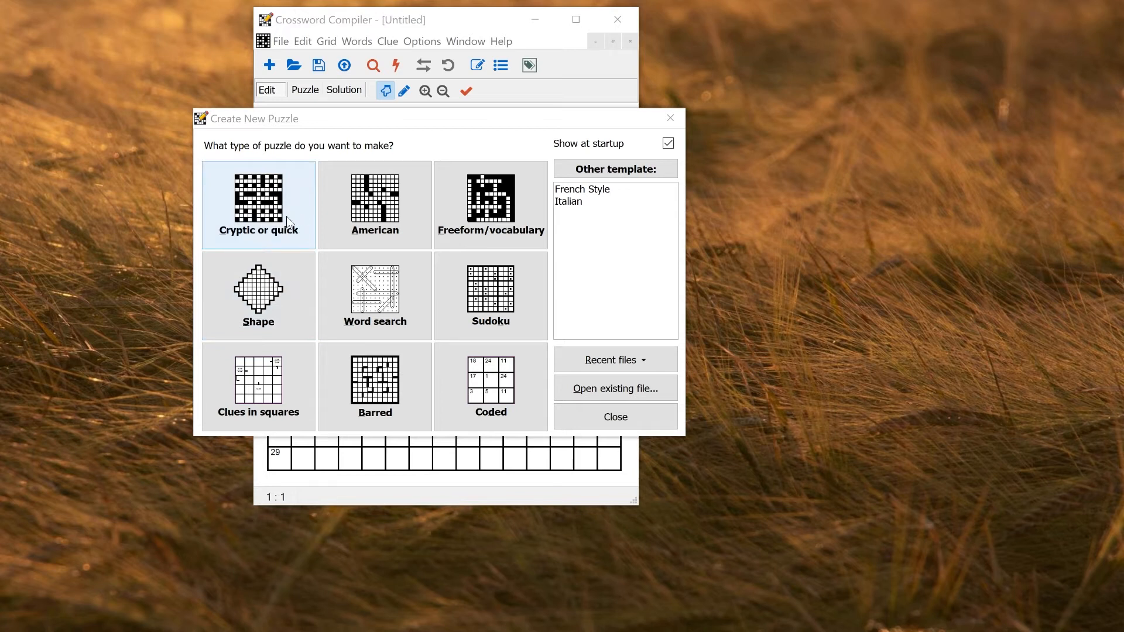
{"action": "left_click", "coordinate": [257, 204]}
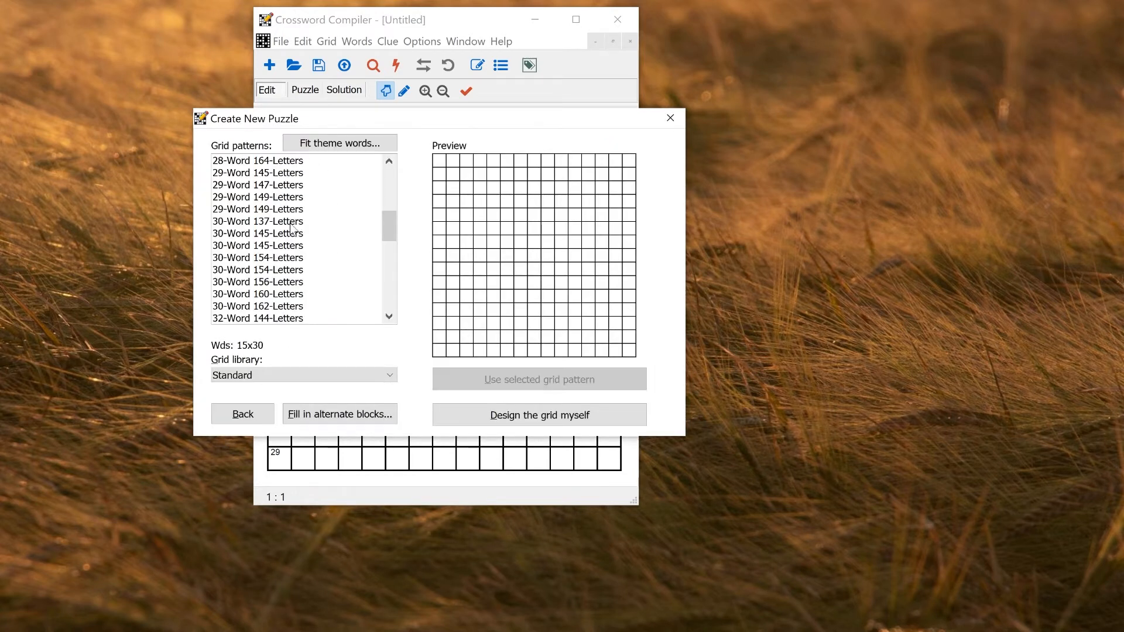
- Preview the 30-word Standard patterns and an American library pattern, then go back to puzzle types
{"action": "left_click", "coordinate": [257, 221]}
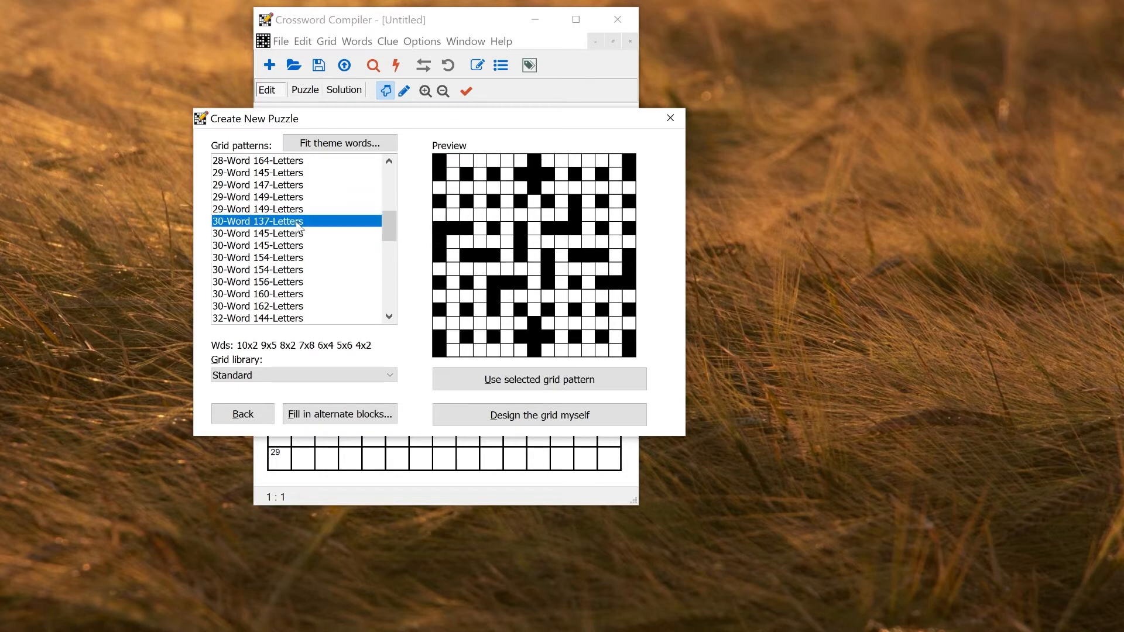
{"action": "left_click", "coordinate": [258, 294]}
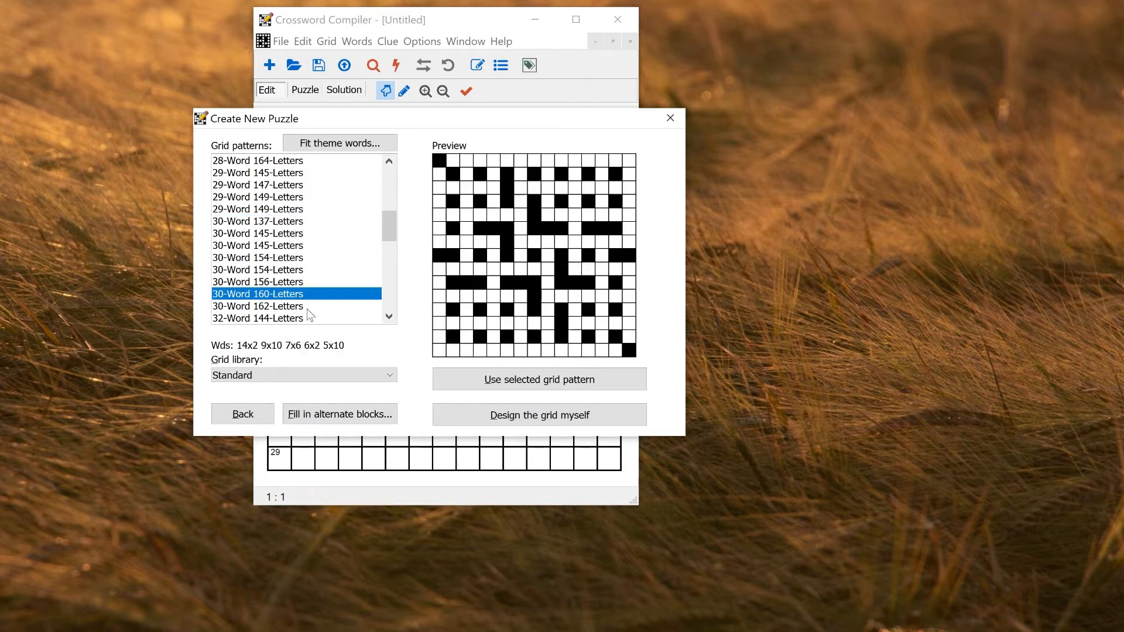
{"action": "left_click", "coordinate": [258, 221]}
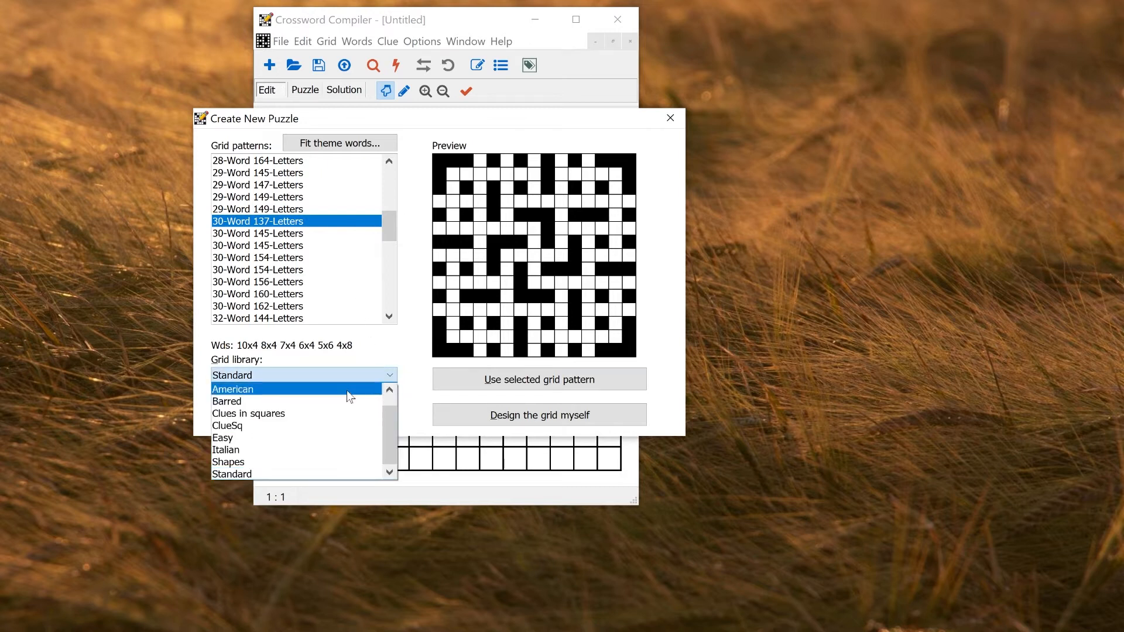
{"action": "left_click", "coordinate": [231, 388]}
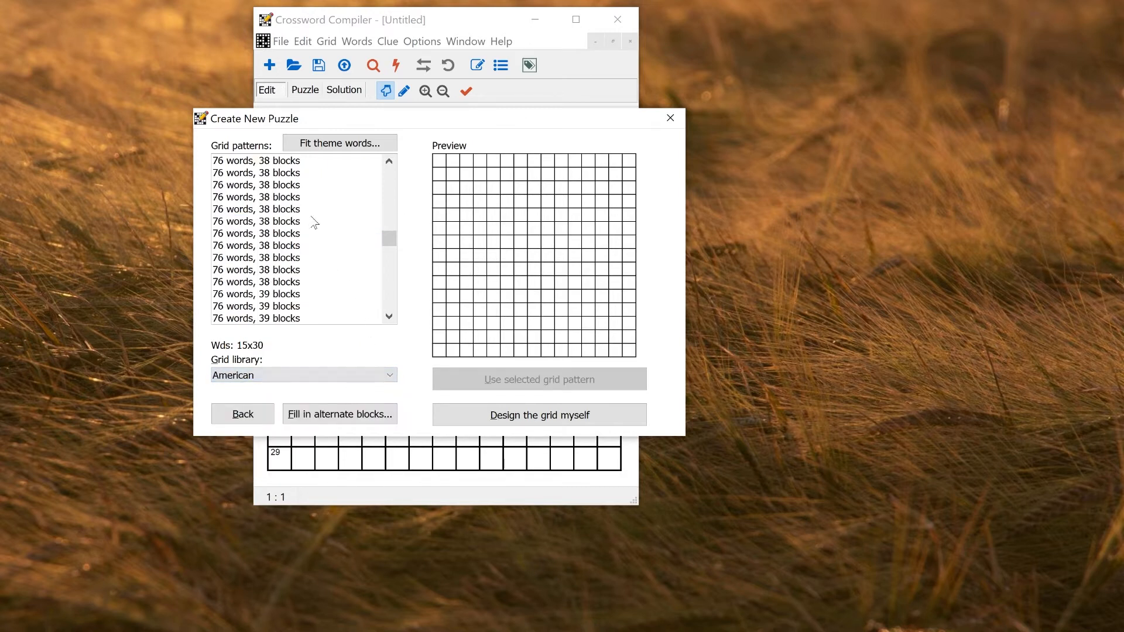
{"action": "left_click", "coordinate": [287, 319]}
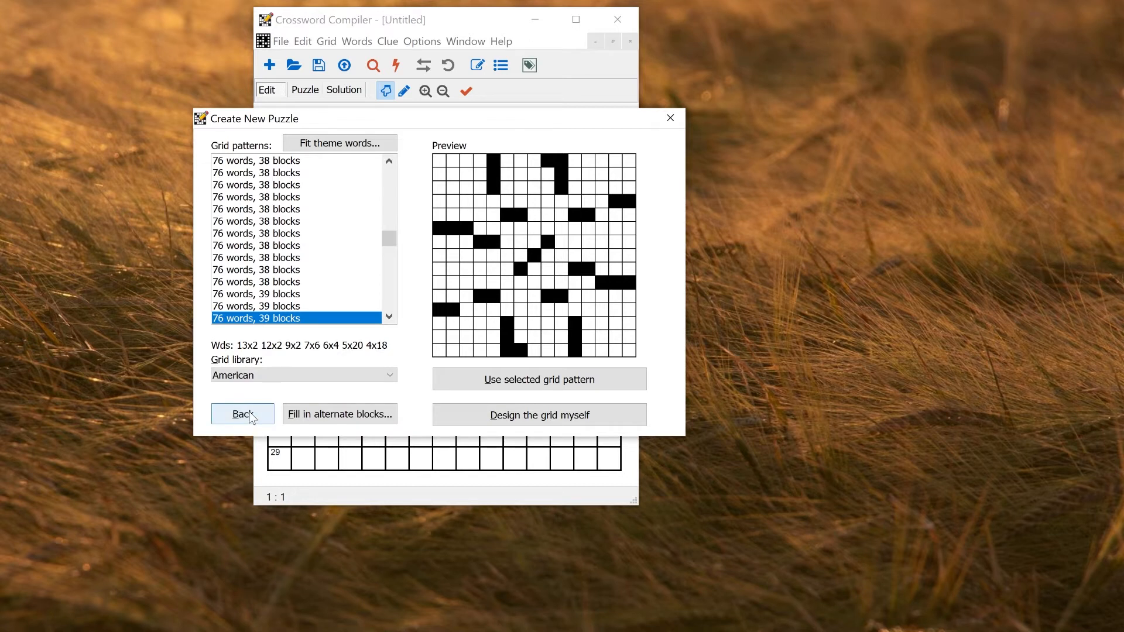
{"action": "left_click", "coordinate": [243, 414]}
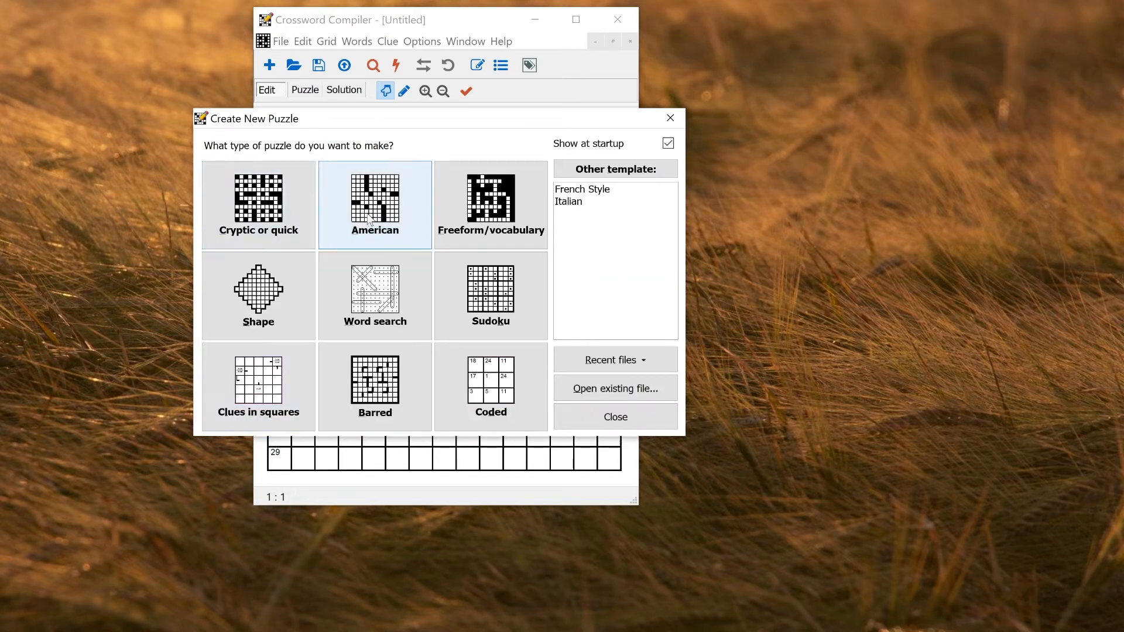
{"action": "mouse_move", "coordinate": [614, 216]}
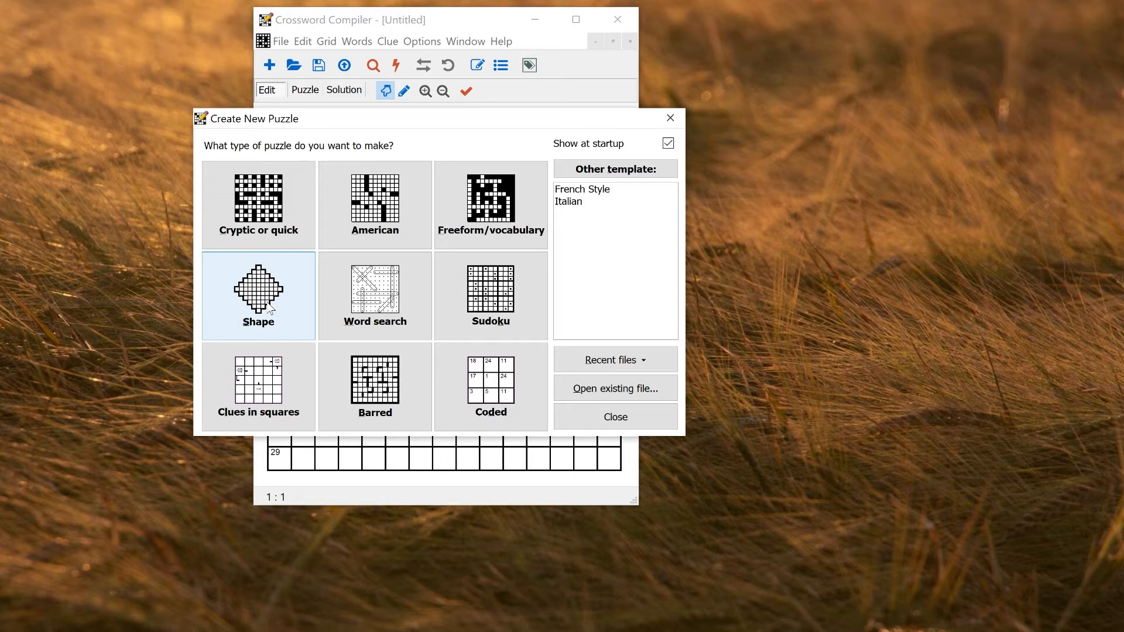
- Choose the Shape puzzle type to list the available shapes
{"action": "left_click", "coordinate": [258, 295]}
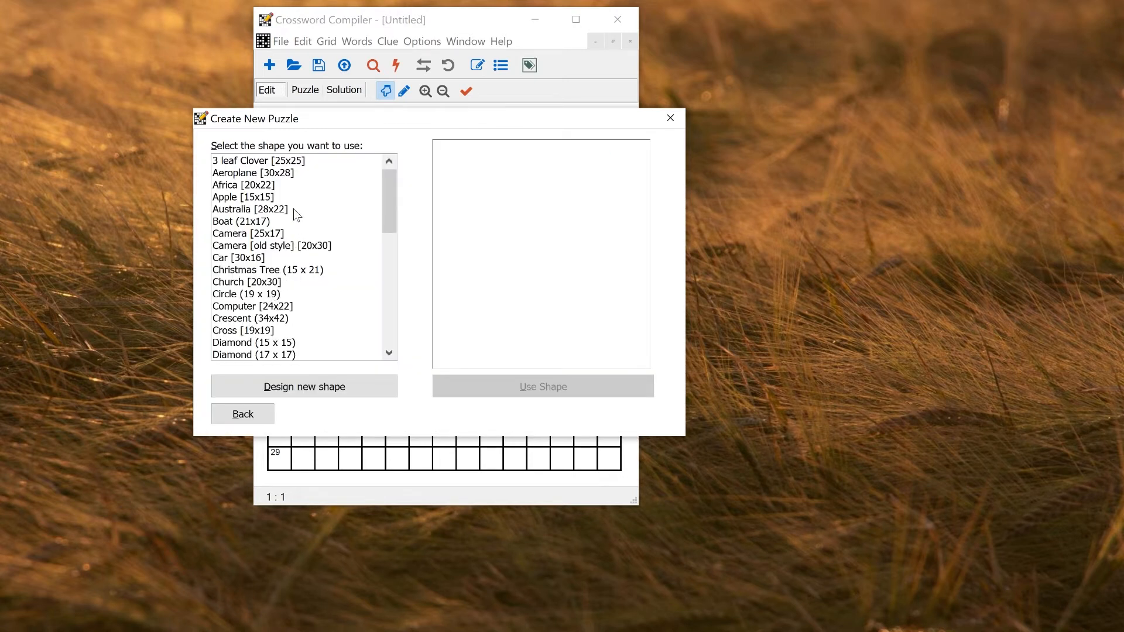
- Preview Australia, Diamond, Apple and other shapes, ending on House (17 x 17)
{"action": "left_click", "coordinate": [250, 208]}
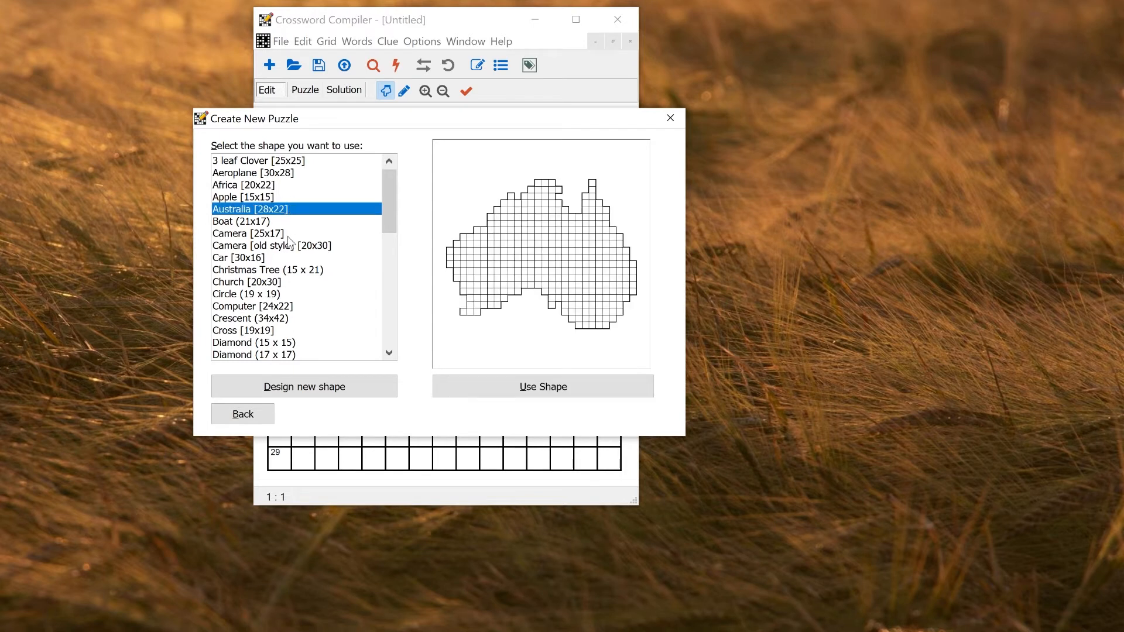
{"action": "left_click", "coordinate": [273, 244]}
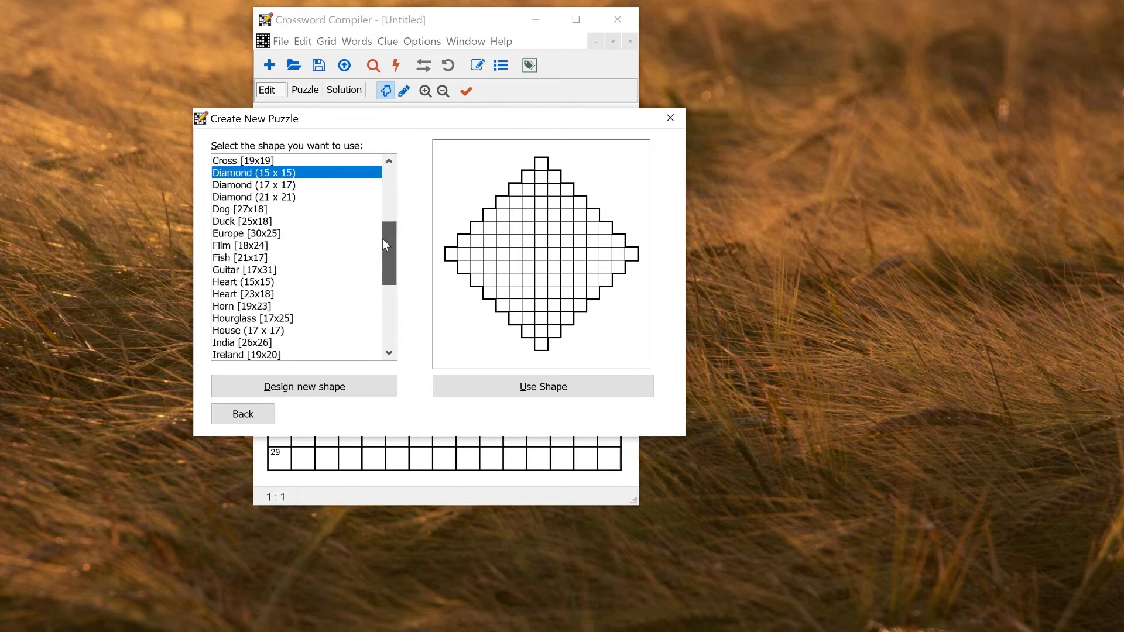
{"action": "left_click", "coordinate": [242, 306]}
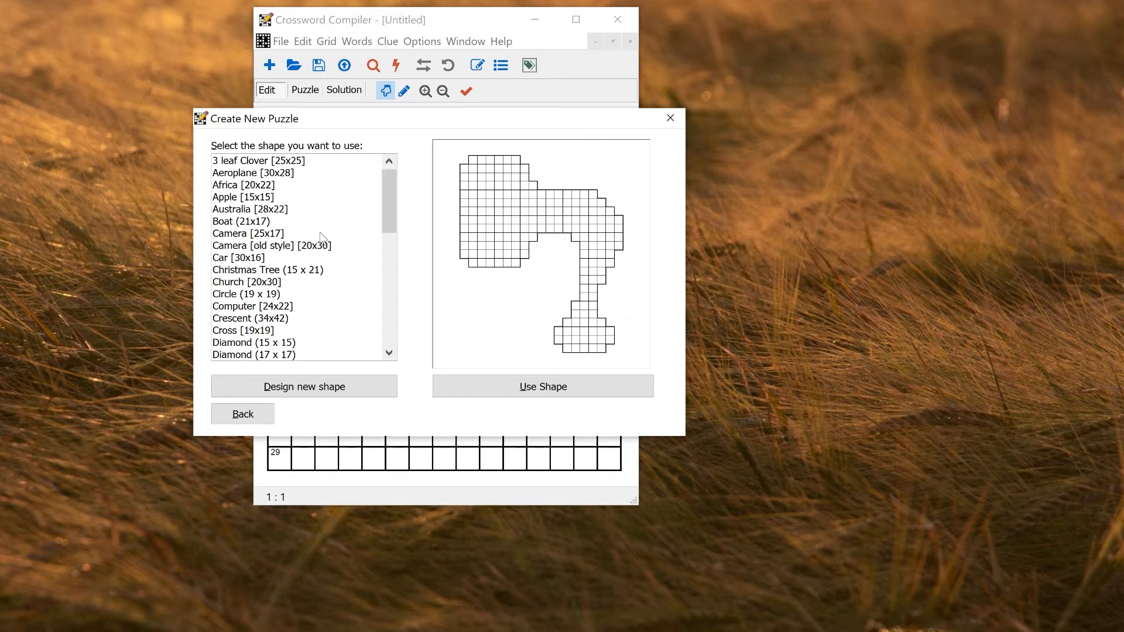
{"action": "left_click", "coordinate": [242, 196]}
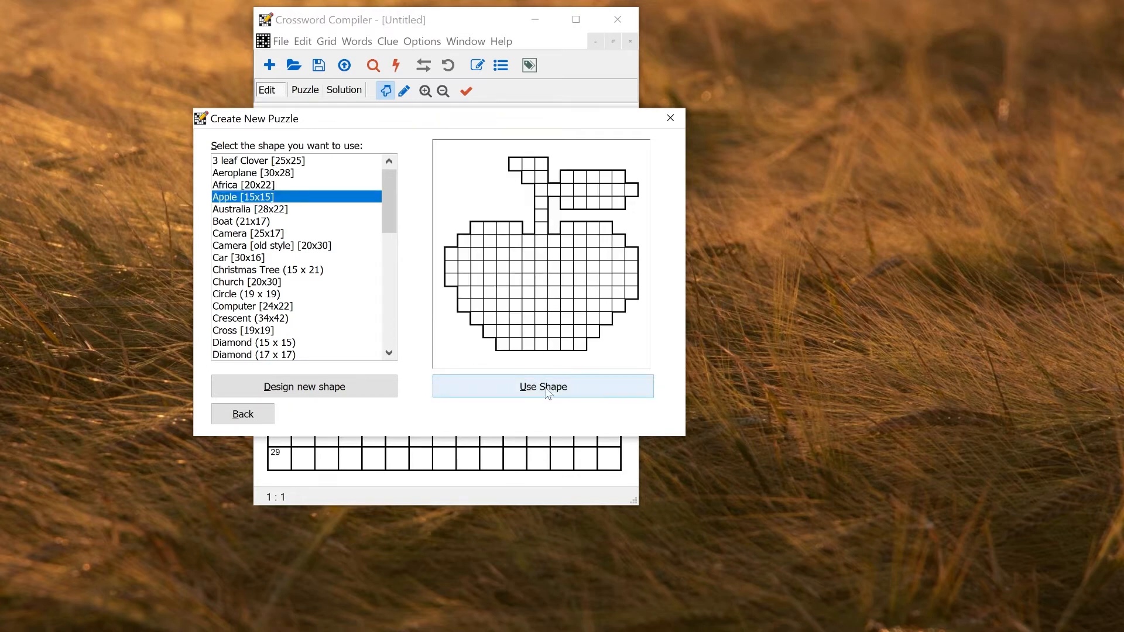
{"action": "mouse_move", "coordinate": [303, 387]}
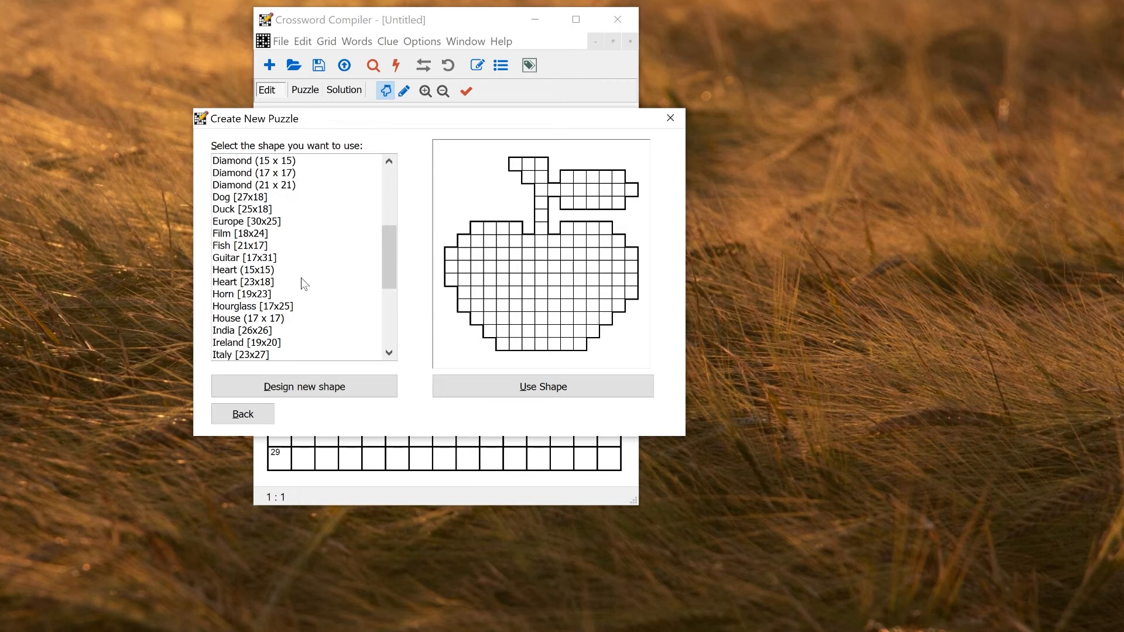
{"action": "left_click", "coordinate": [248, 318]}
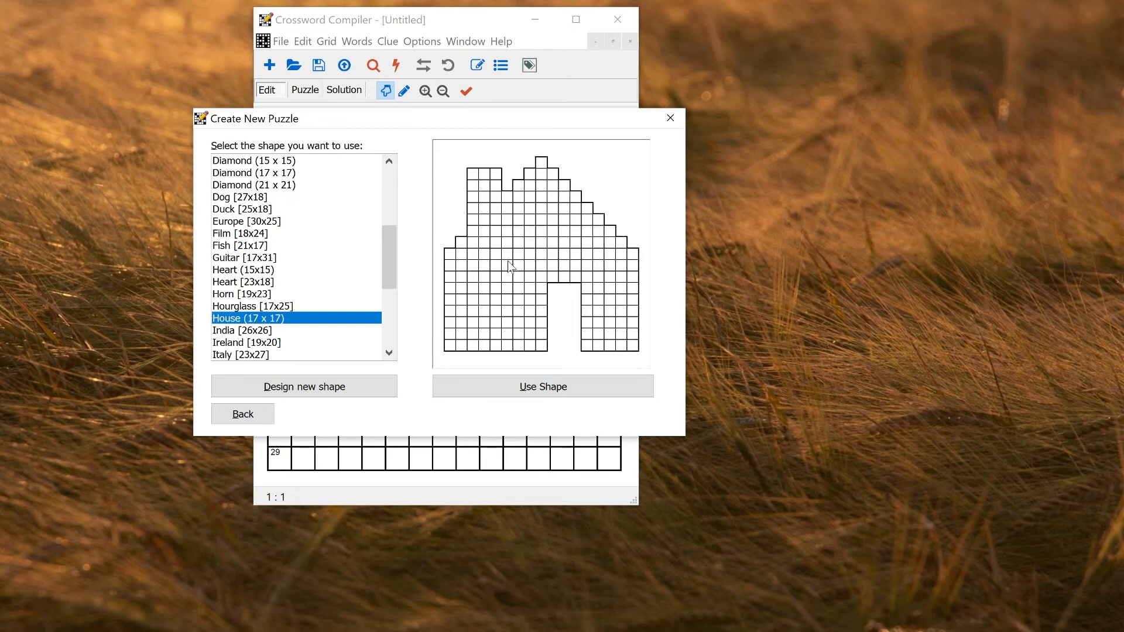
{"action": "mouse_move", "coordinate": [557, 305]}
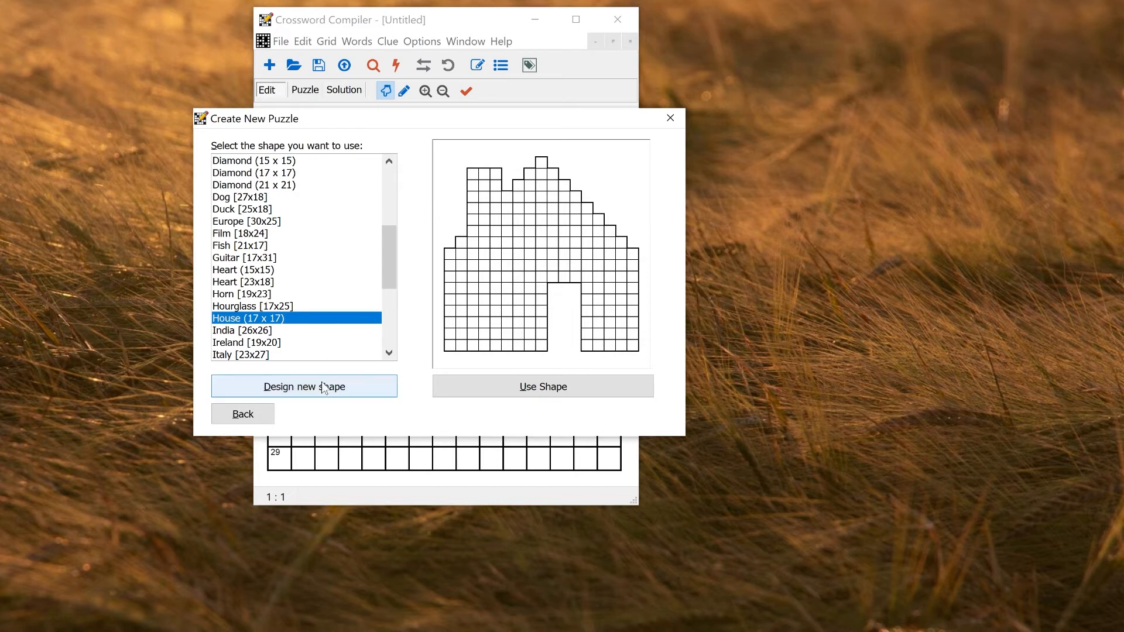
- Start designing a new shape with a custom grid 17 squares wide by 24 high
{"action": "left_click", "coordinate": [303, 386]}
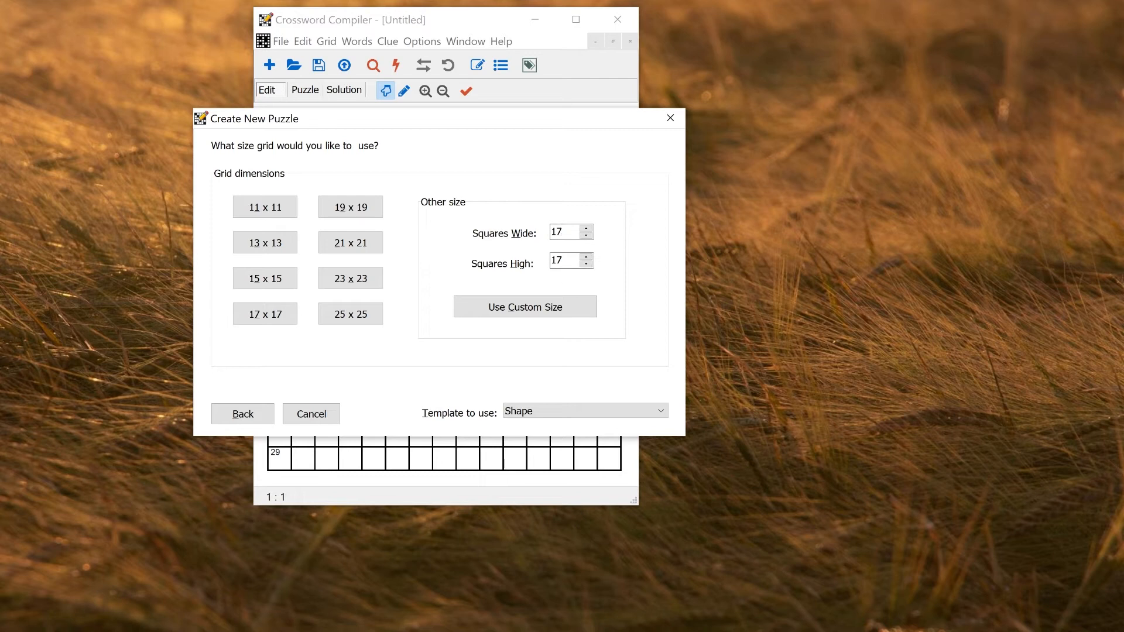
{"action": "left_click", "coordinate": [564, 260]}
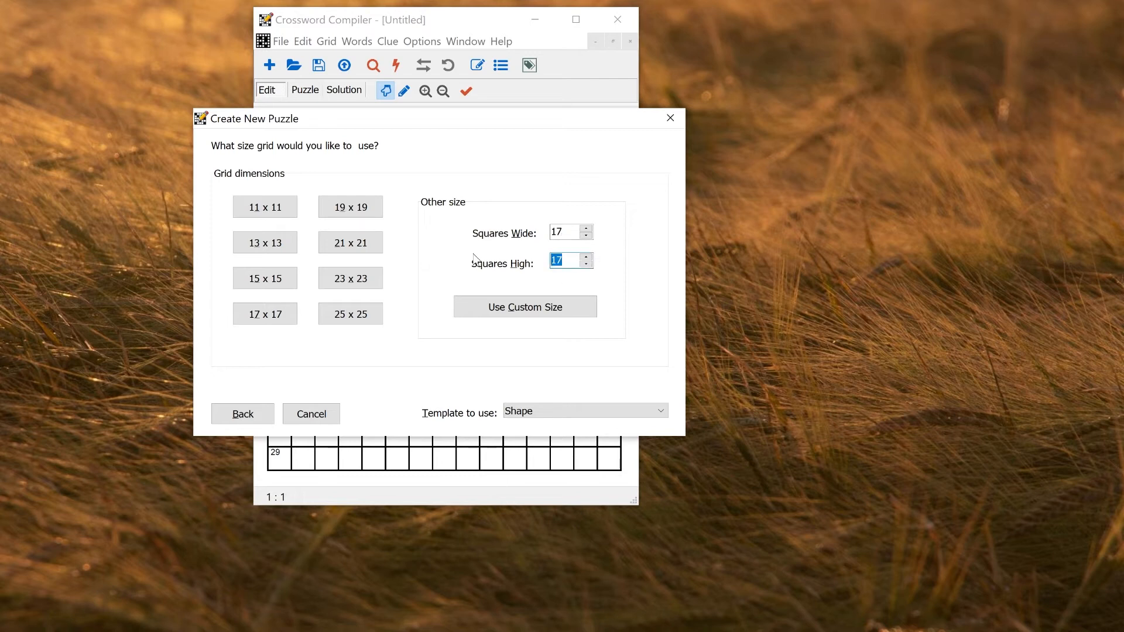
{"action": "type", "text": "24"}
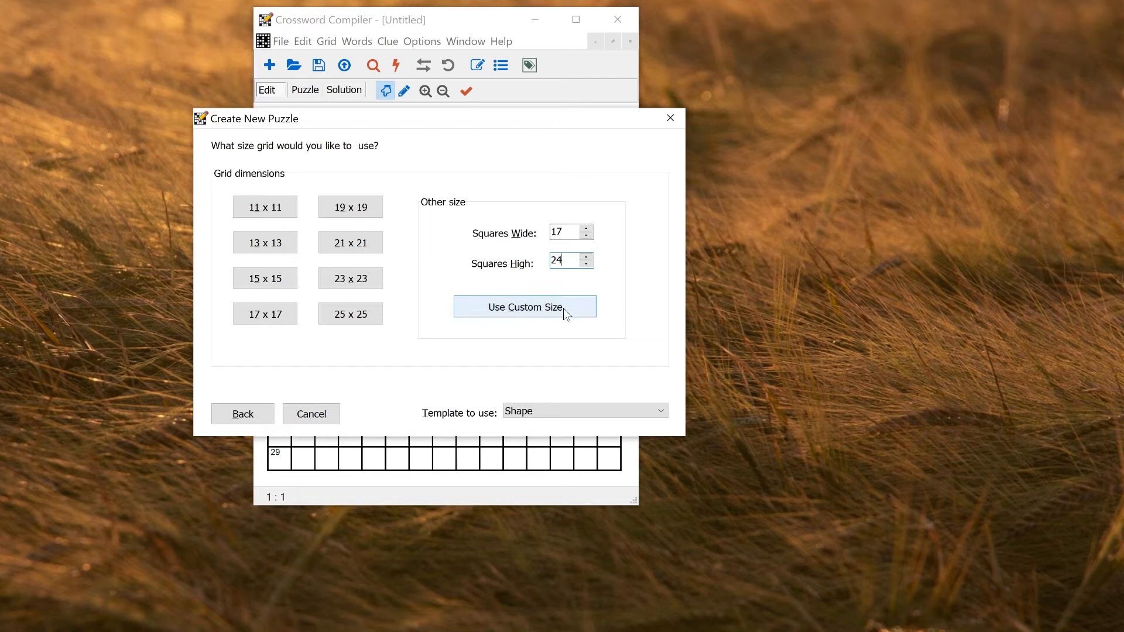
- Create the 17 by 24 grid and remove a block of top-left corner cells
{"action": "left_click", "coordinate": [525, 306]}
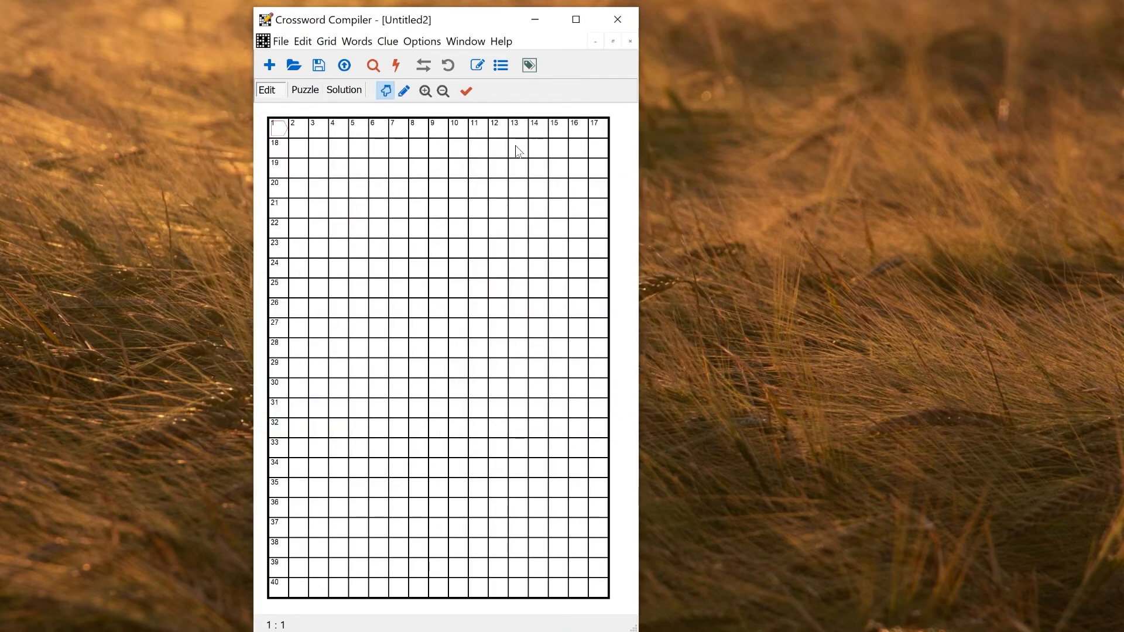
{"action": "mouse_move", "coordinate": [435, 321]}
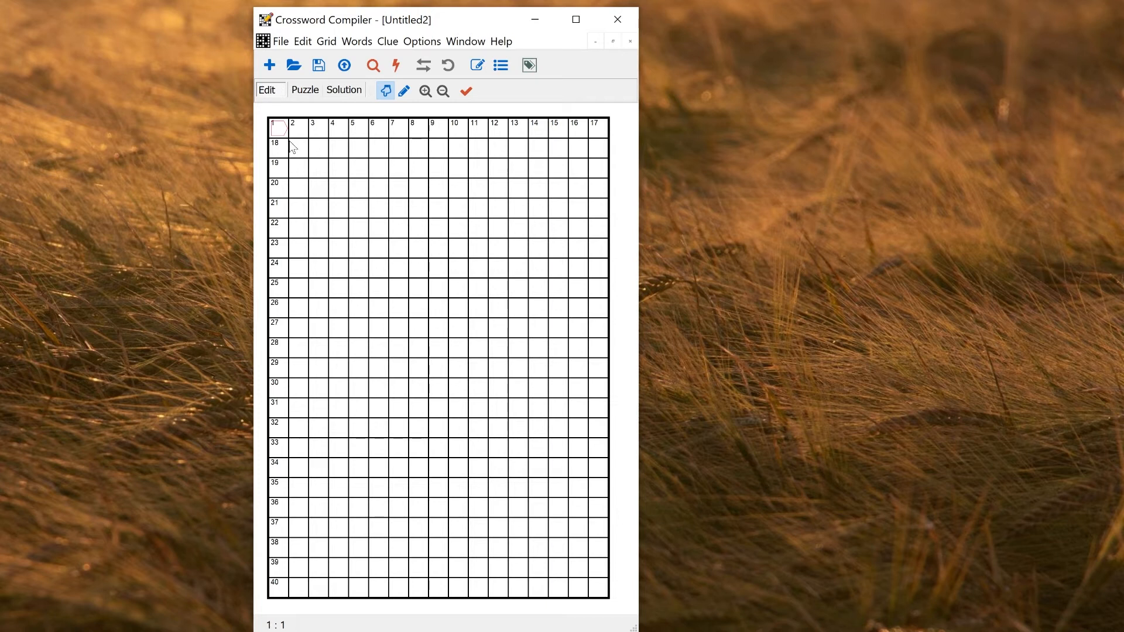
{"action": "mouse_move", "coordinate": [428, 344]}
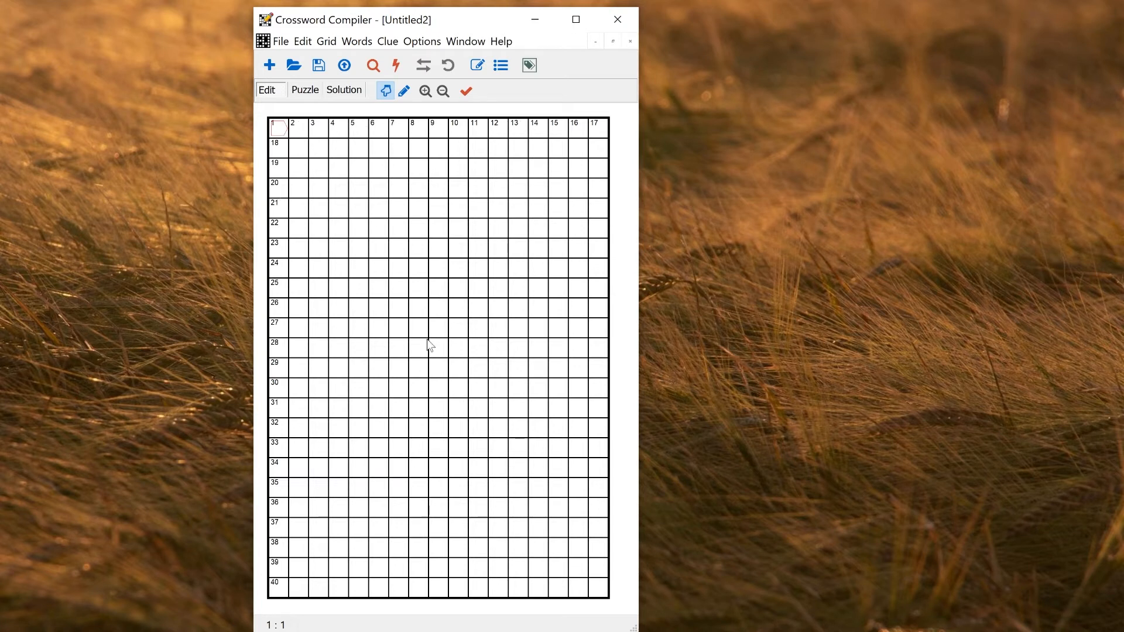
{"action": "mouse_move", "coordinate": [311, 132]}
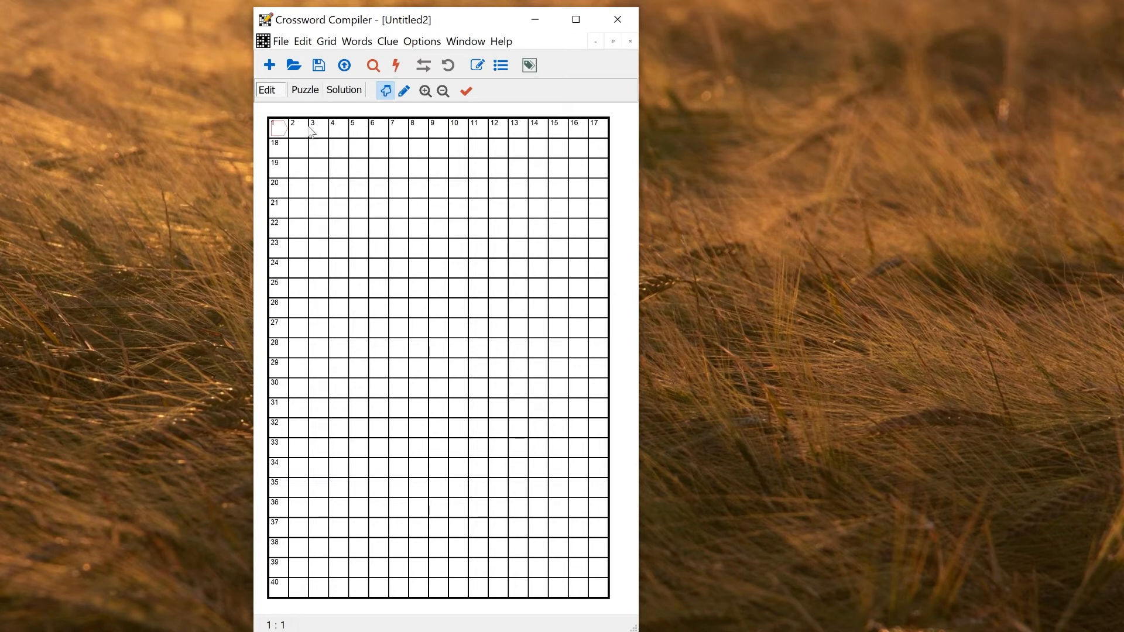
{"action": "left_click_drag", "start_coordinate": [276, 128], "coordinate": [315, 167]}
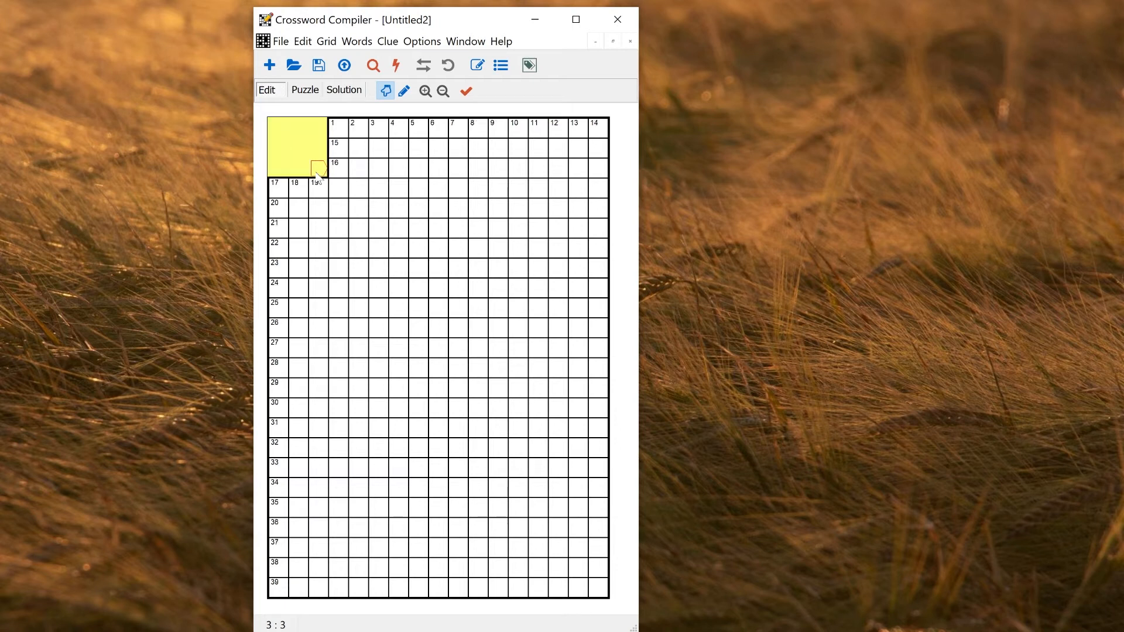
{"action": "left_click", "coordinate": [317, 187]}
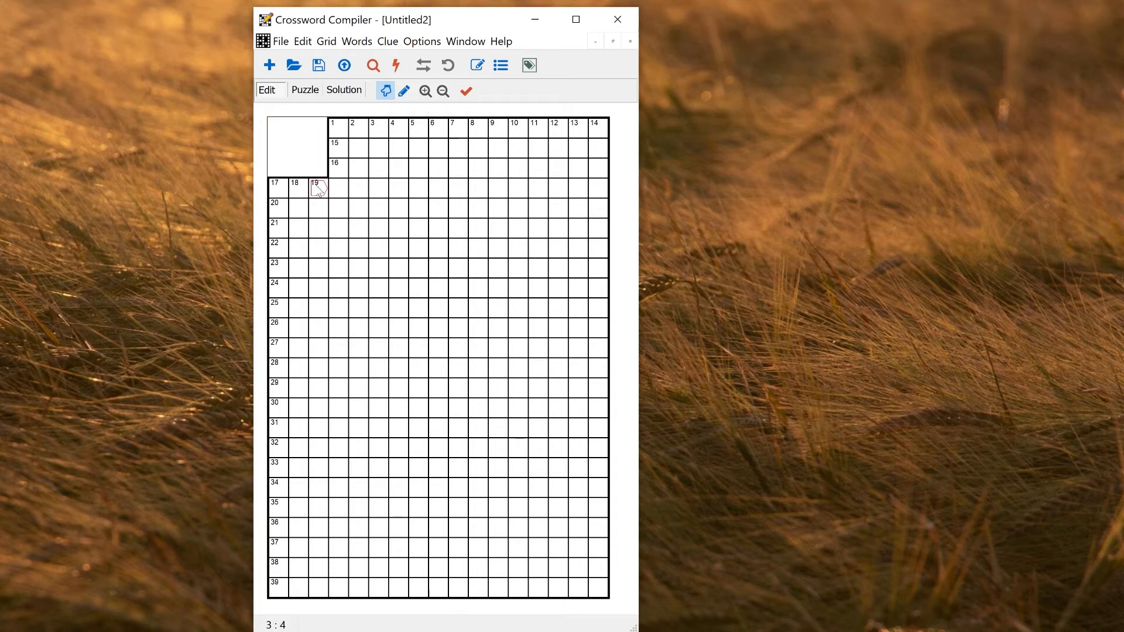
{"action": "mouse_move", "coordinate": [315, 135]}
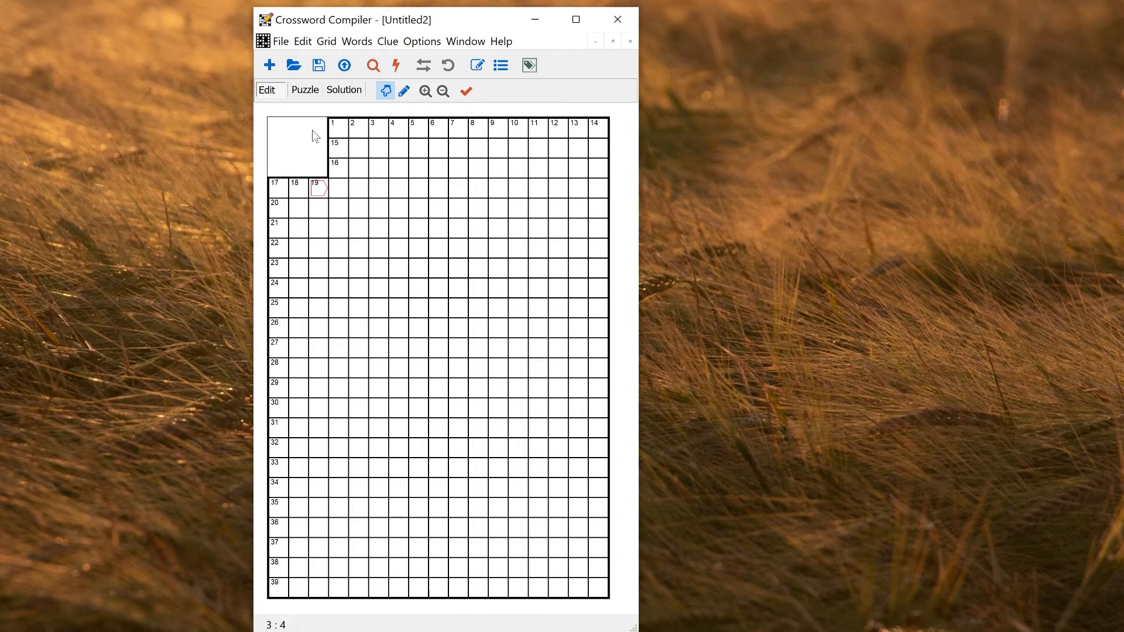
{"action": "mouse_move", "coordinate": [319, 209]}
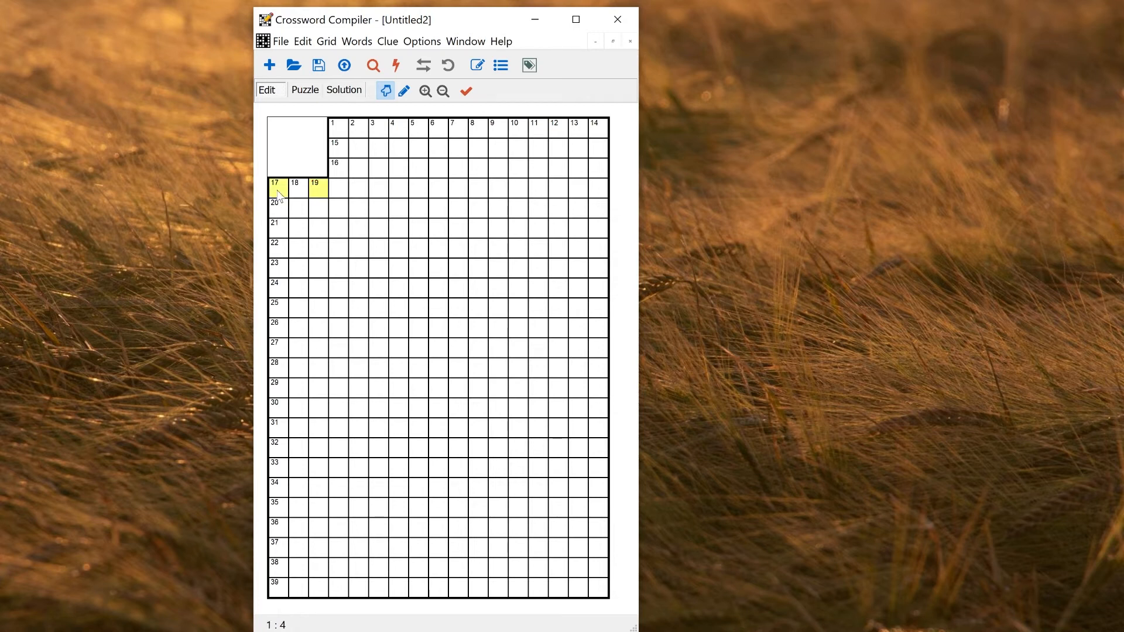
{"action": "left_click", "coordinate": [275, 209]}
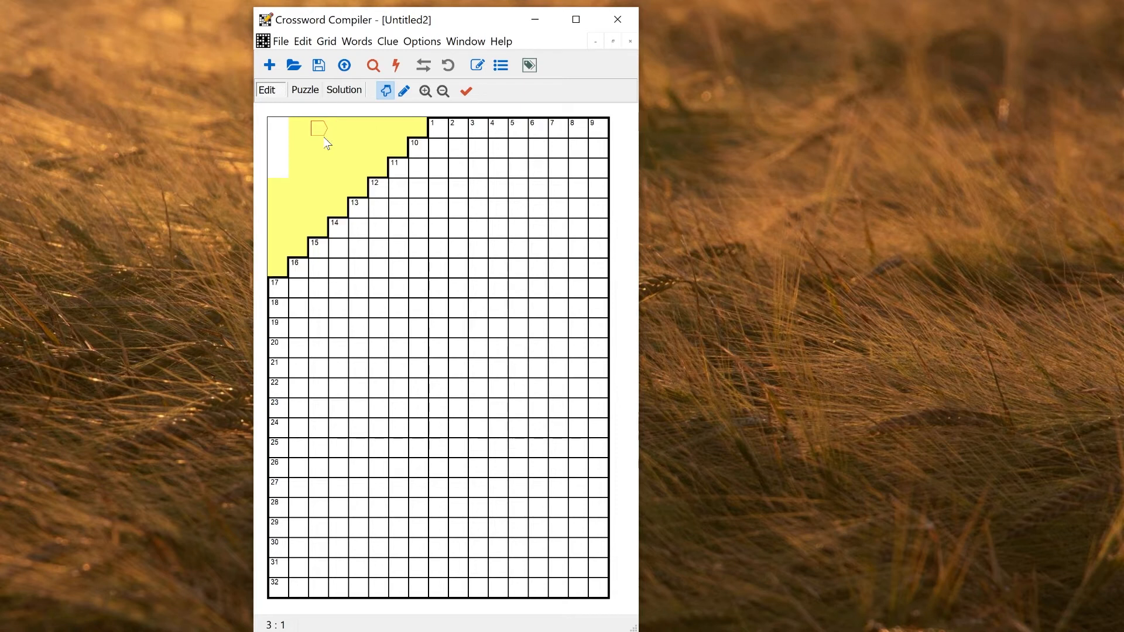
{"action": "mouse_move", "coordinate": [466, 133]}
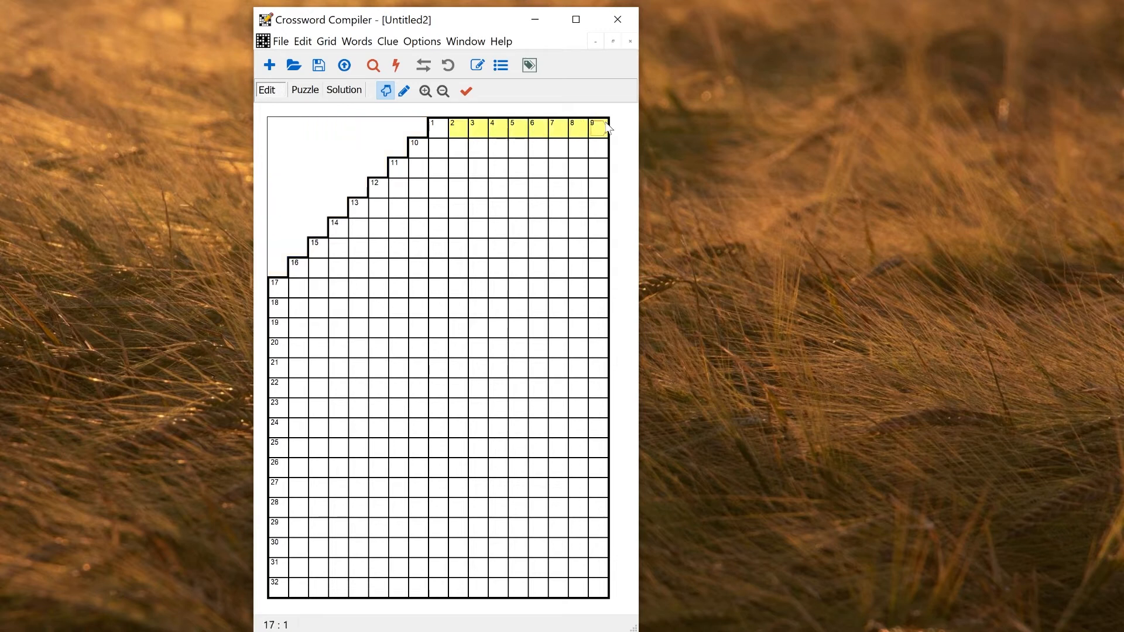
- Select a stepped block on the top-right and remove it to start the right roof slope
{"action": "left_click", "coordinate": [598, 146]}
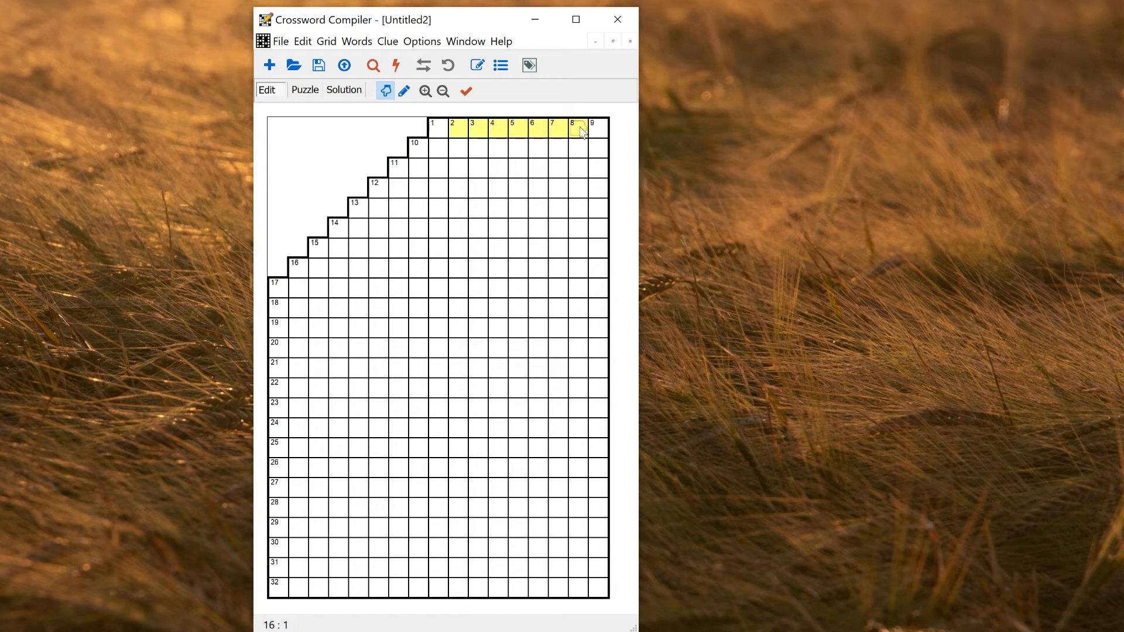
{"action": "left_click", "coordinate": [534, 148]}
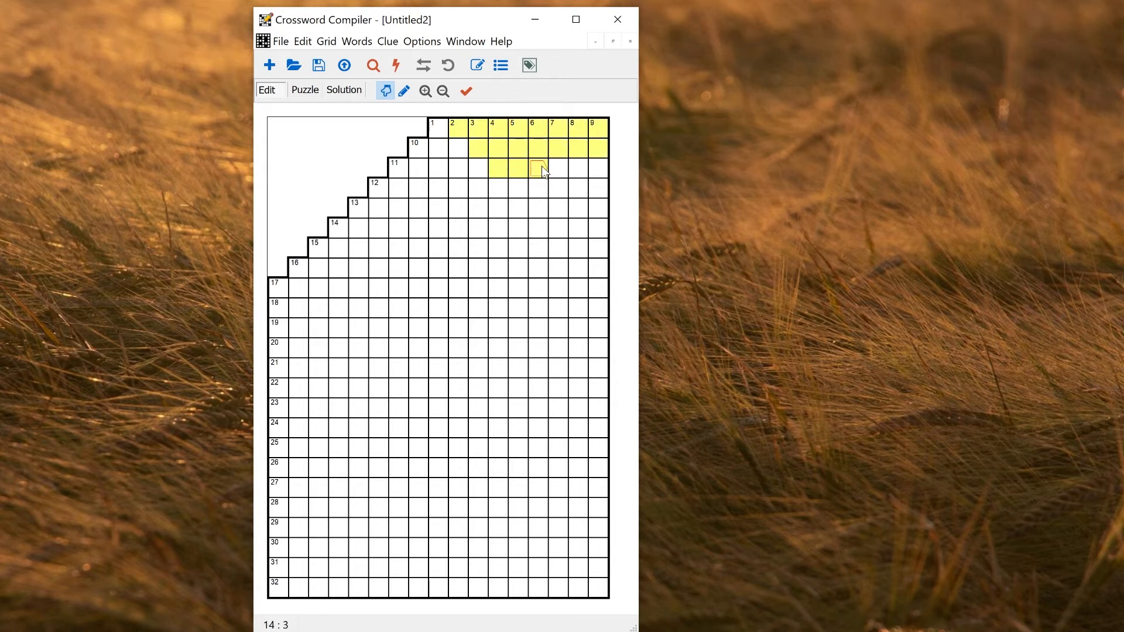
{"action": "left_click", "coordinate": [517, 187]}
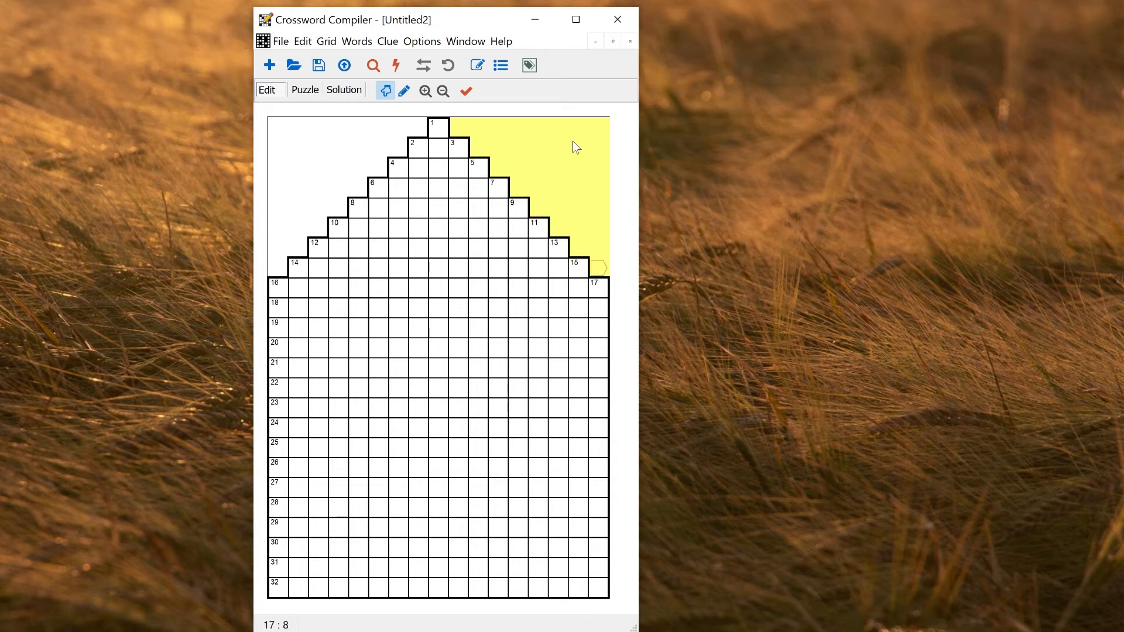
{"action": "mouse_move", "coordinate": [434, 505]}
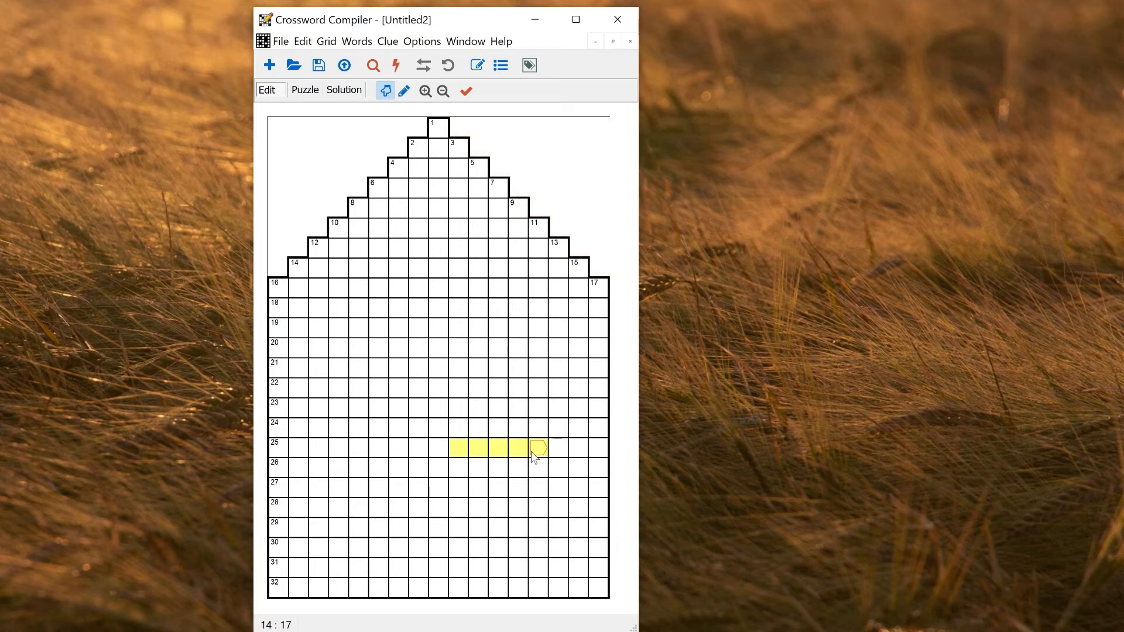
- Mark a door-sized block of cells at the bottom centre of the house
{"action": "left_click_drag", "start_coordinate": [534, 449], "coordinate": [537, 587]}
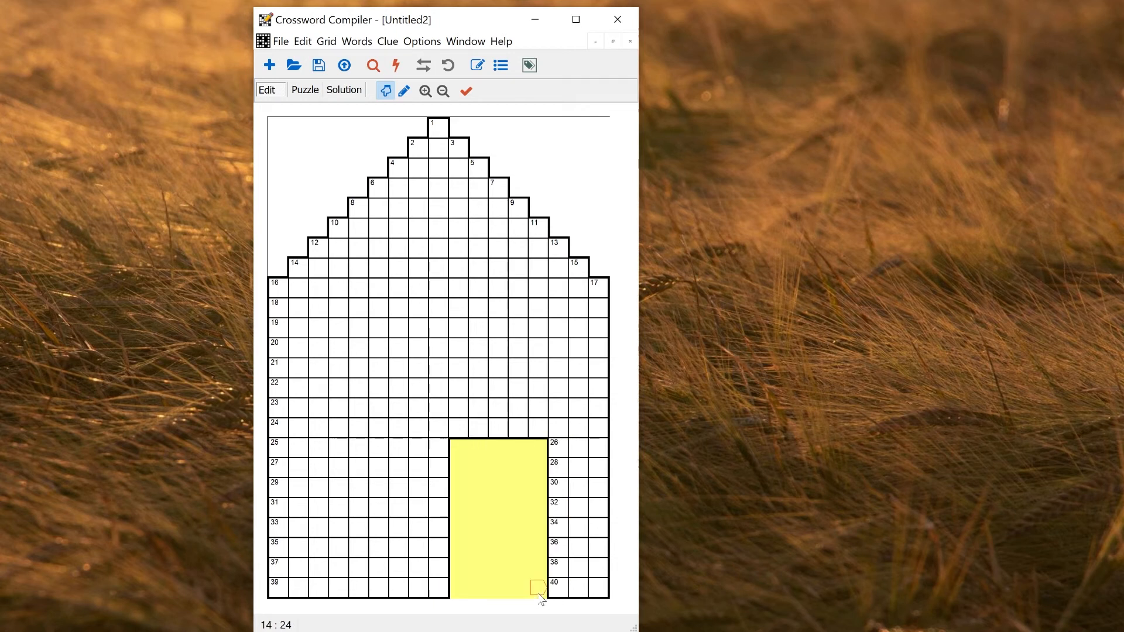
{"action": "mouse_move", "coordinate": [343, 328]}
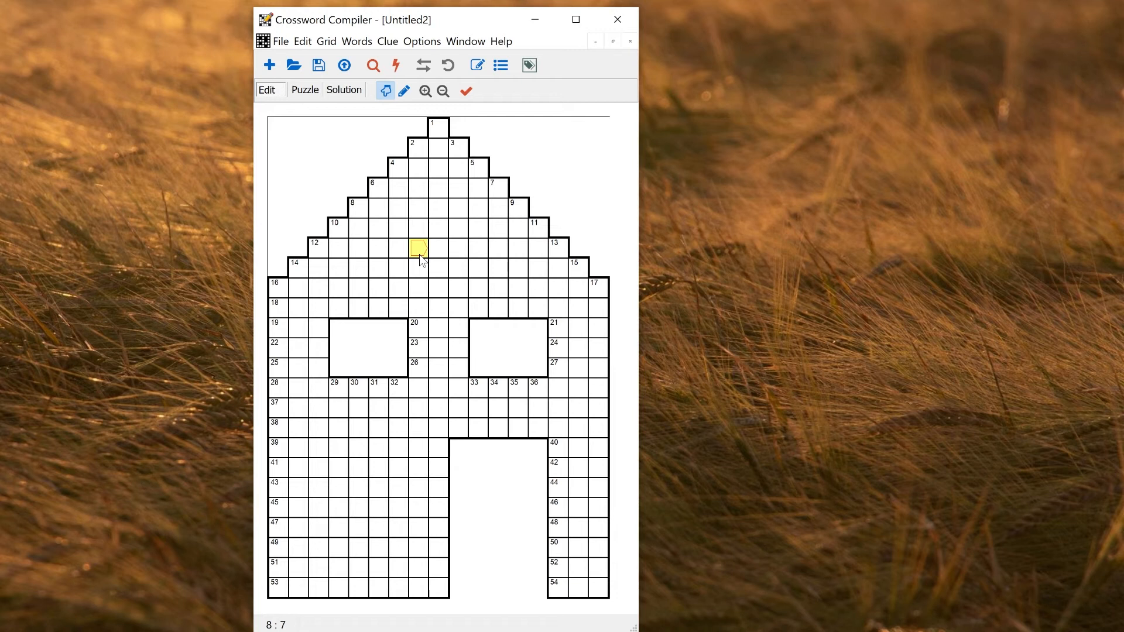
- Set up a vocabulary puzzle using the Architecture theme word list
{"action": "left_click", "coordinate": [356, 40]}
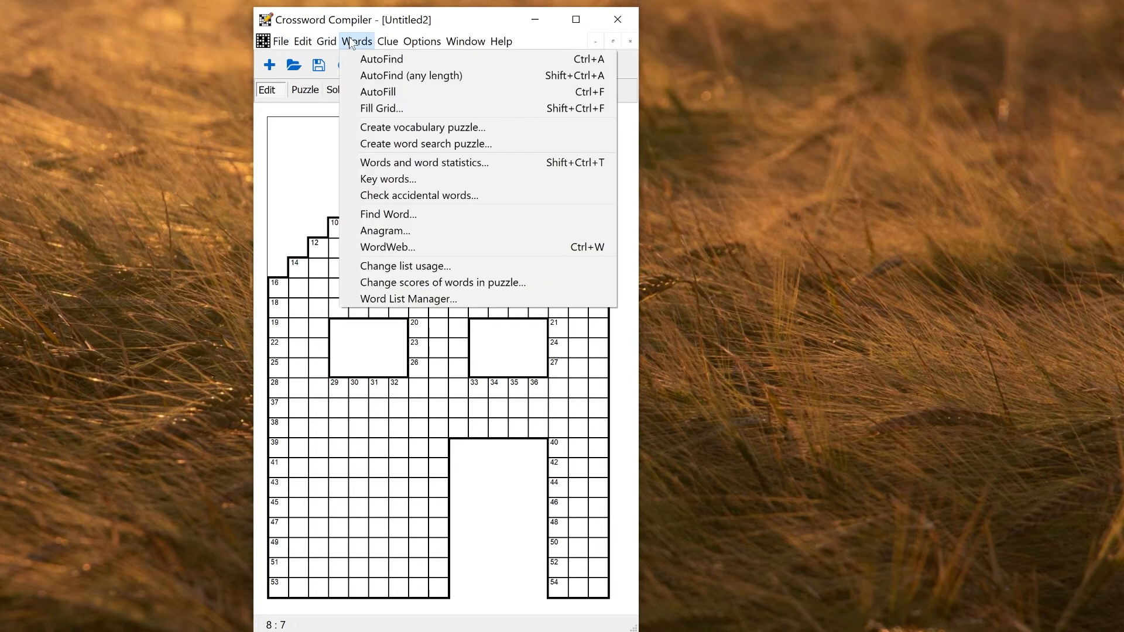
{"action": "left_click", "coordinate": [423, 127]}
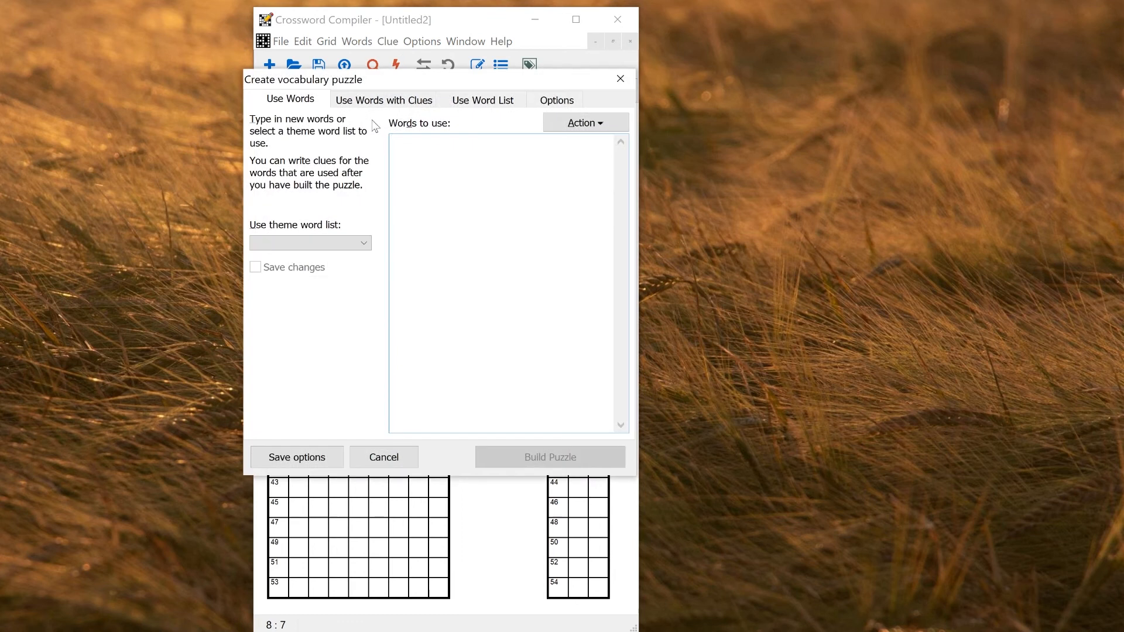
{"action": "left_click", "coordinate": [363, 244]}
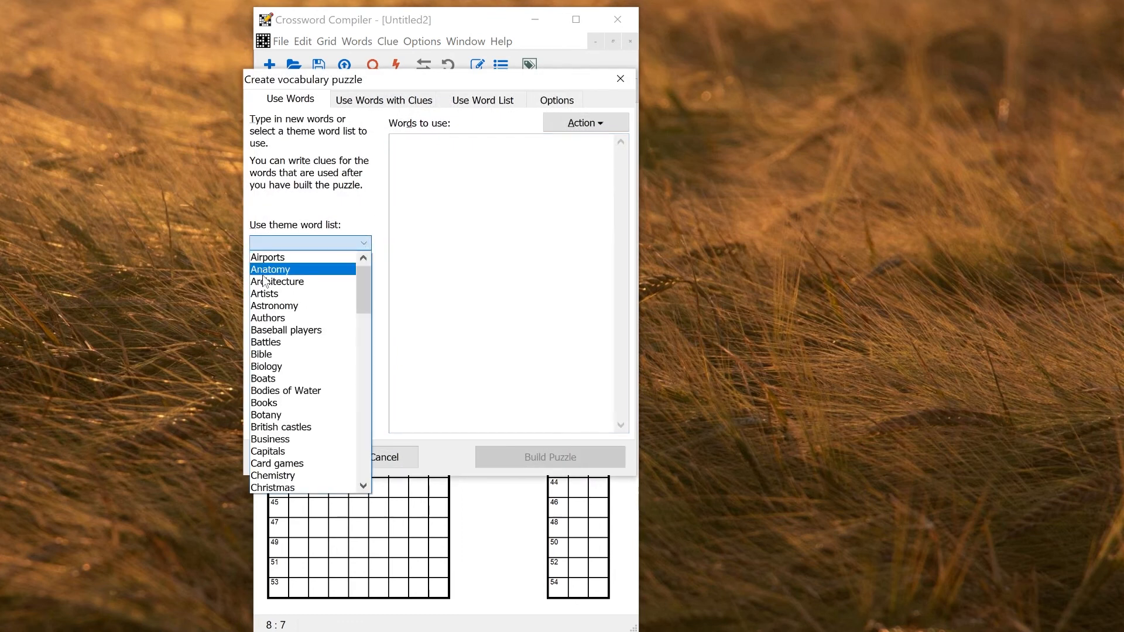
{"action": "left_click", "coordinate": [278, 281]}
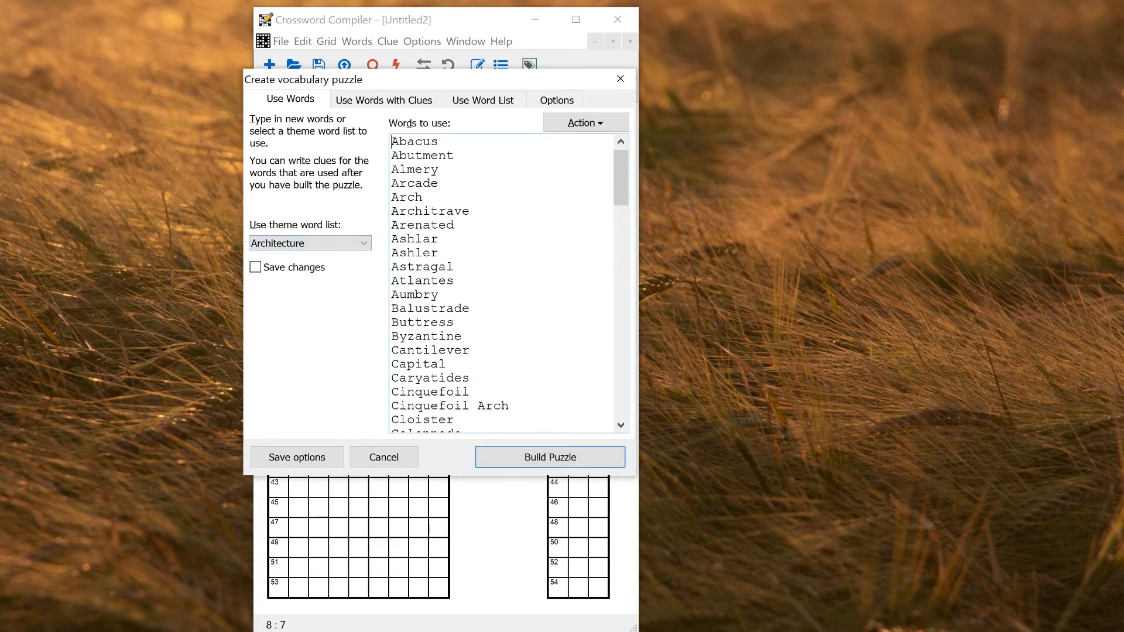
- Build a test fill from the architecture words, then discard it
{"action": "left_click", "coordinate": [549, 456]}
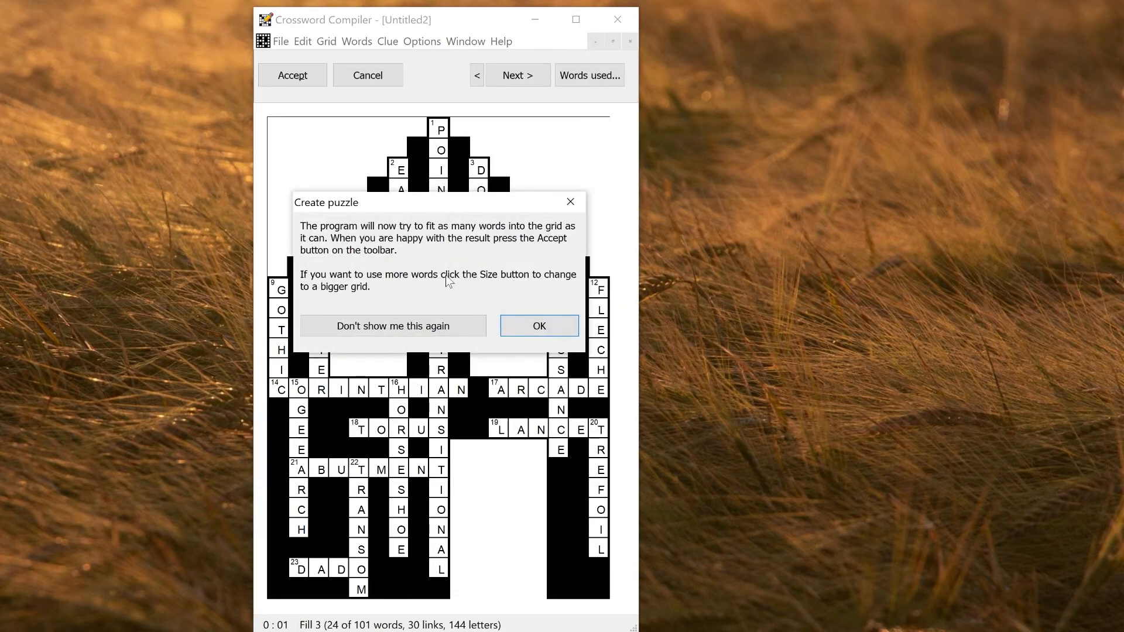
{"action": "left_click", "coordinate": [539, 326]}
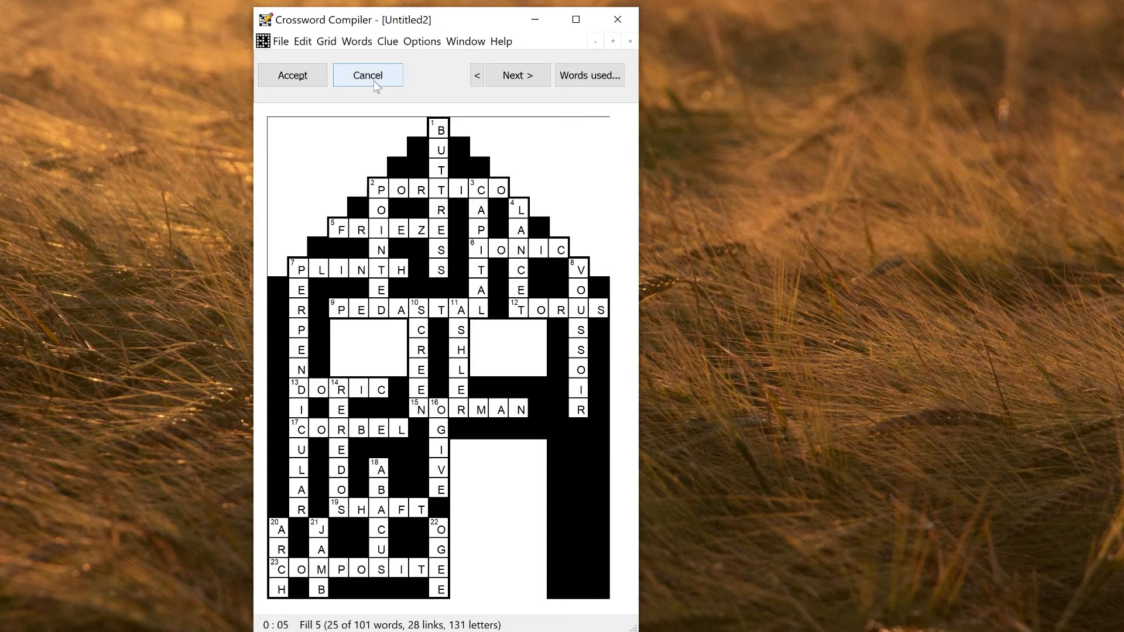
{"action": "left_click", "coordinate": [367, 75]}
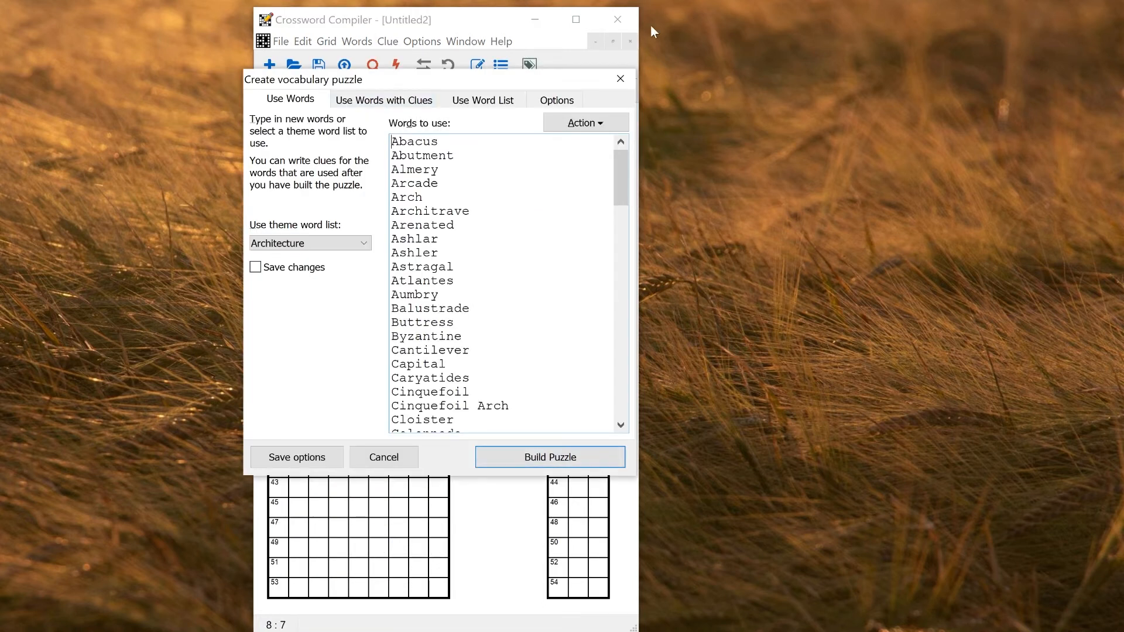
- Cancel the vocabulary puzzle setup, leaving the empty house grid
{"action": "left_click", "coordinate": [549, 457]}
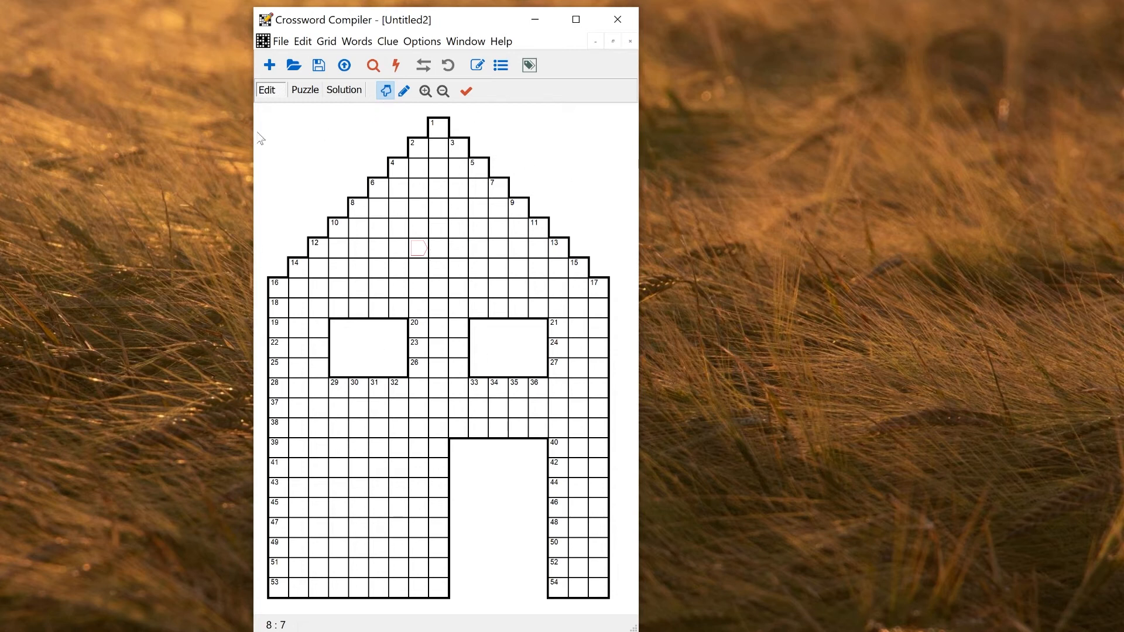
{"action": "mouse_move", "coordinate": [436, 185]}
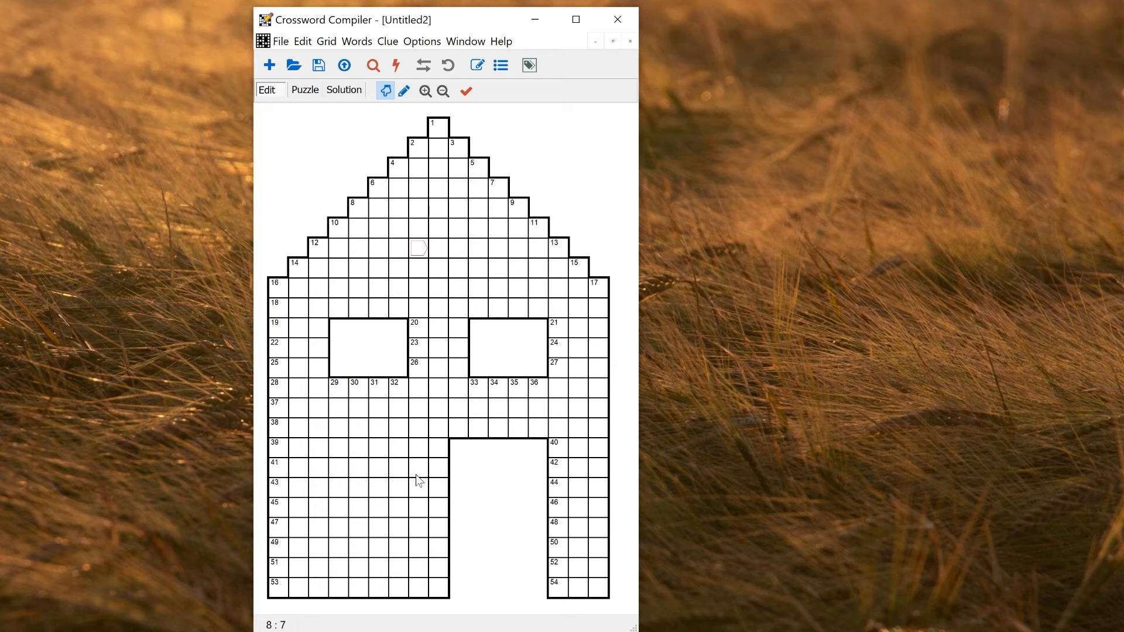
{"action": "left_click", "coordinate": [327, 41]}
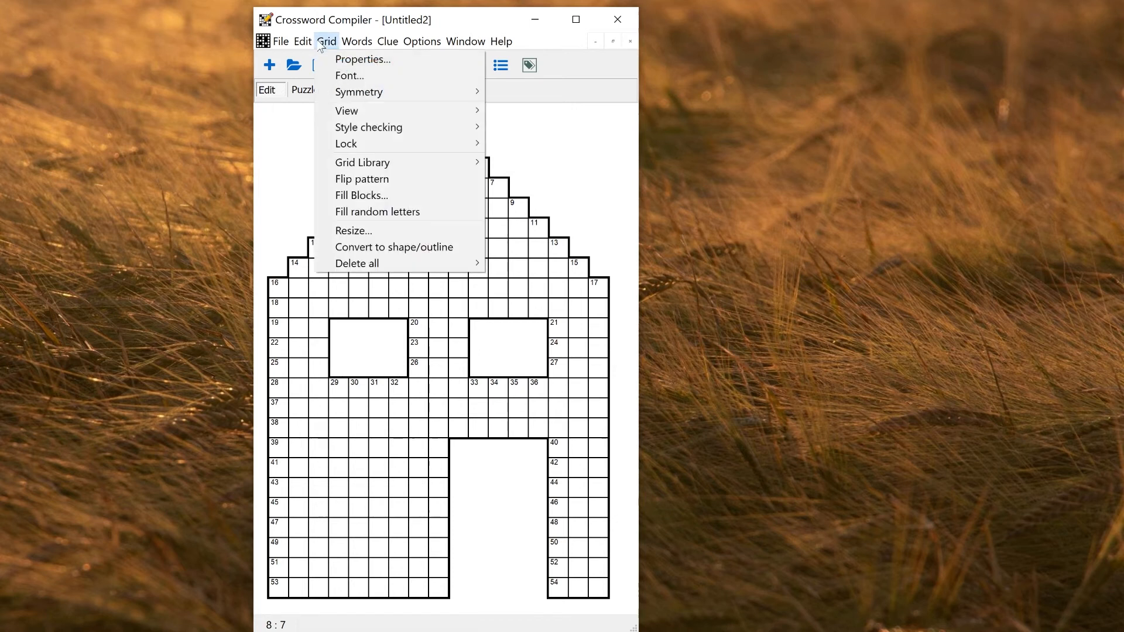
{"action": "mouse_move", "coordinate": [363, 161]}
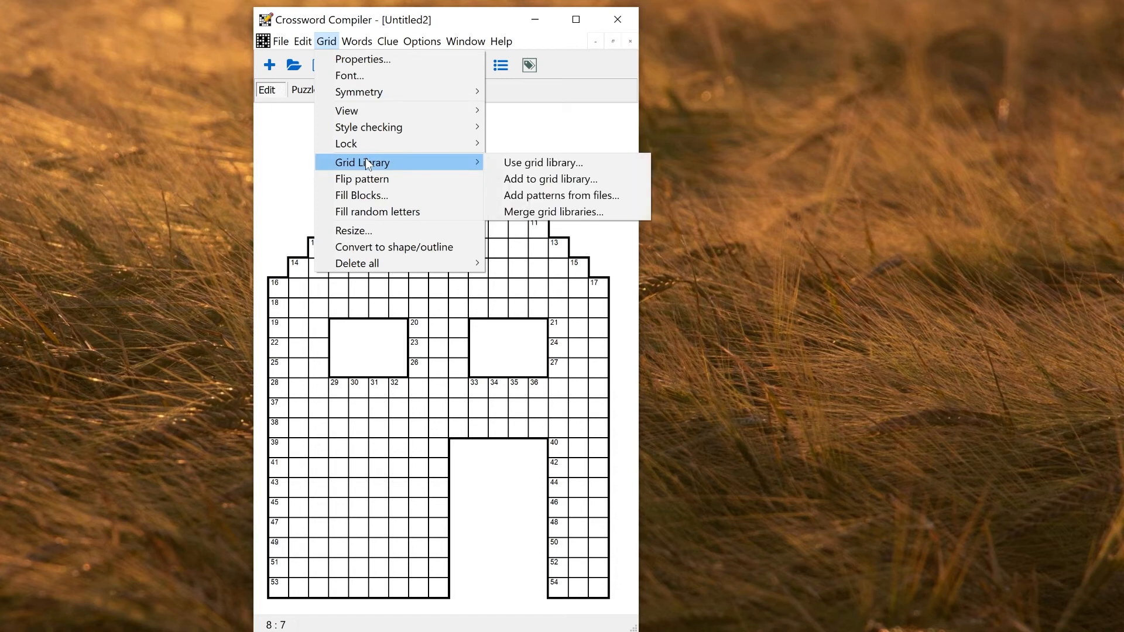
{"action": "mouse_move", "coordinate": [559, 161]}
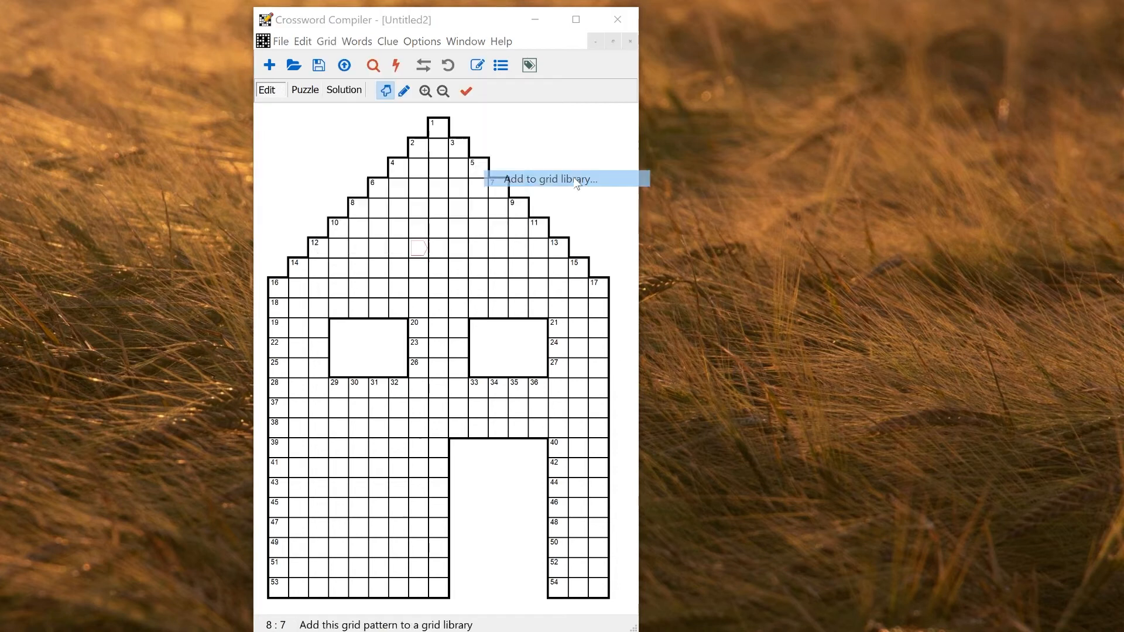
{"action": "left_click", "coordinate": [551, 178]}
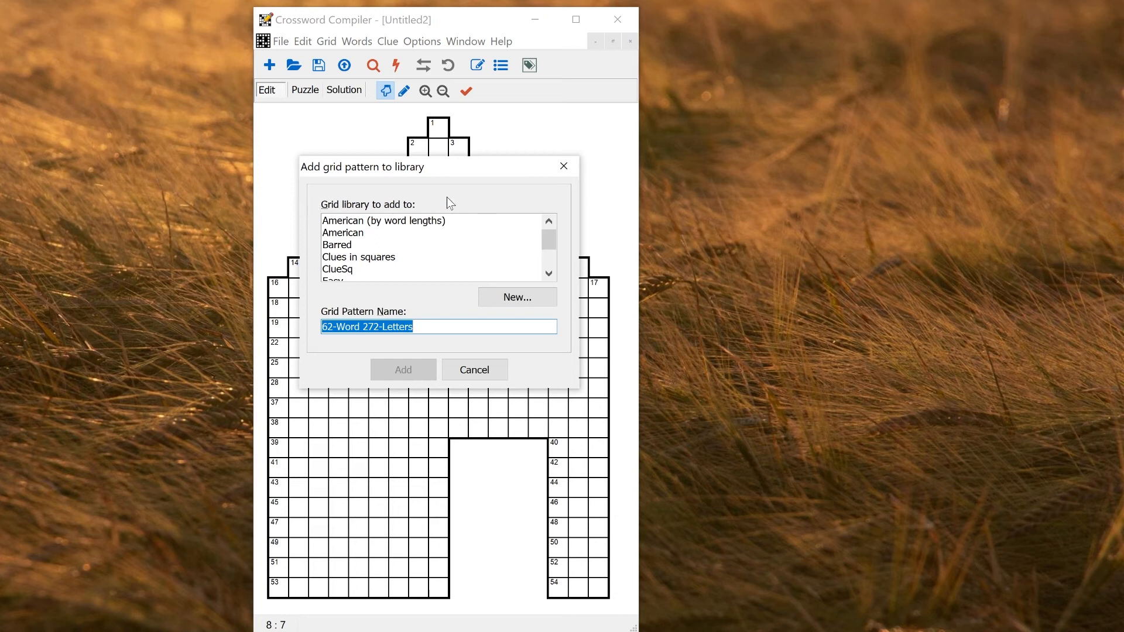
{"action": "mouse_move", "coordinate": [400, 243]}
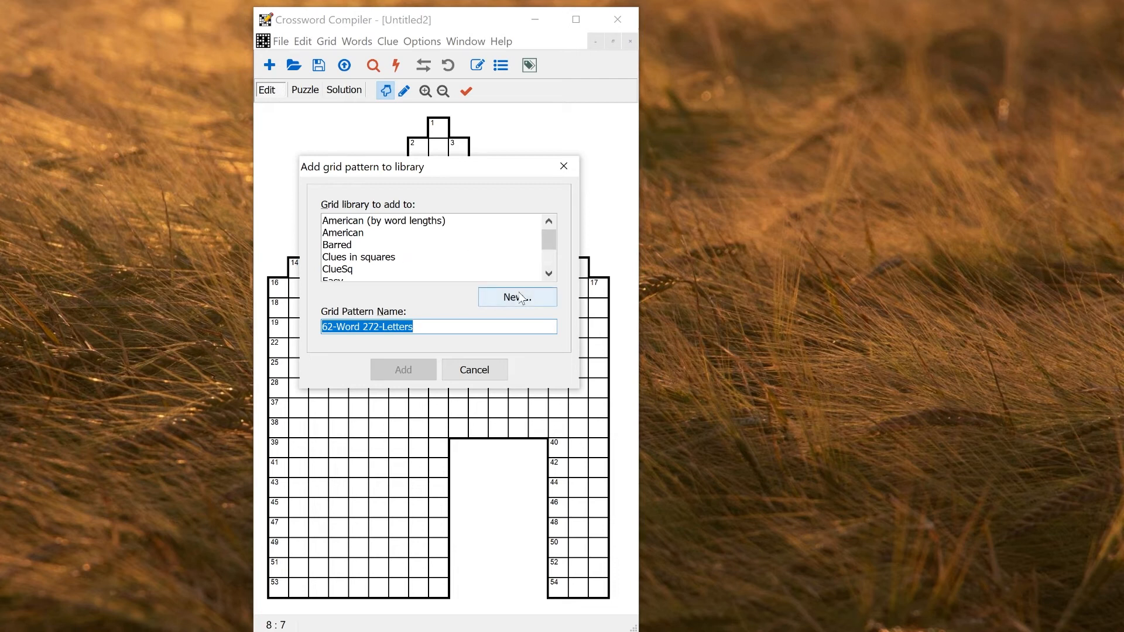
{"action": "left_click", "coordinate": [339, 256]}
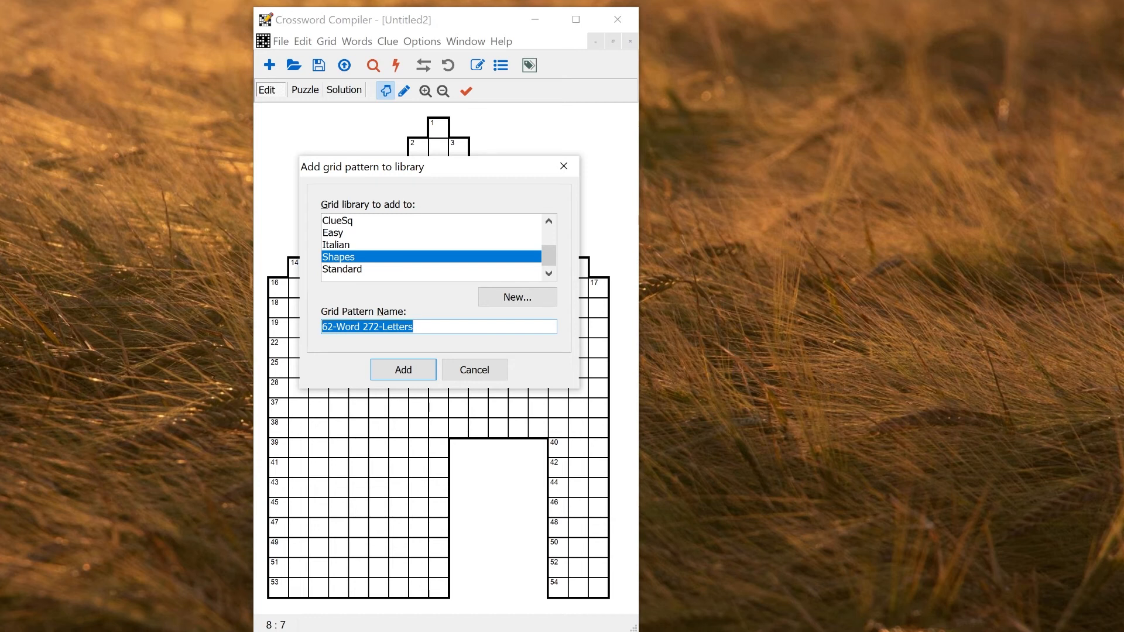
{"action": "type", "text": "My H"}
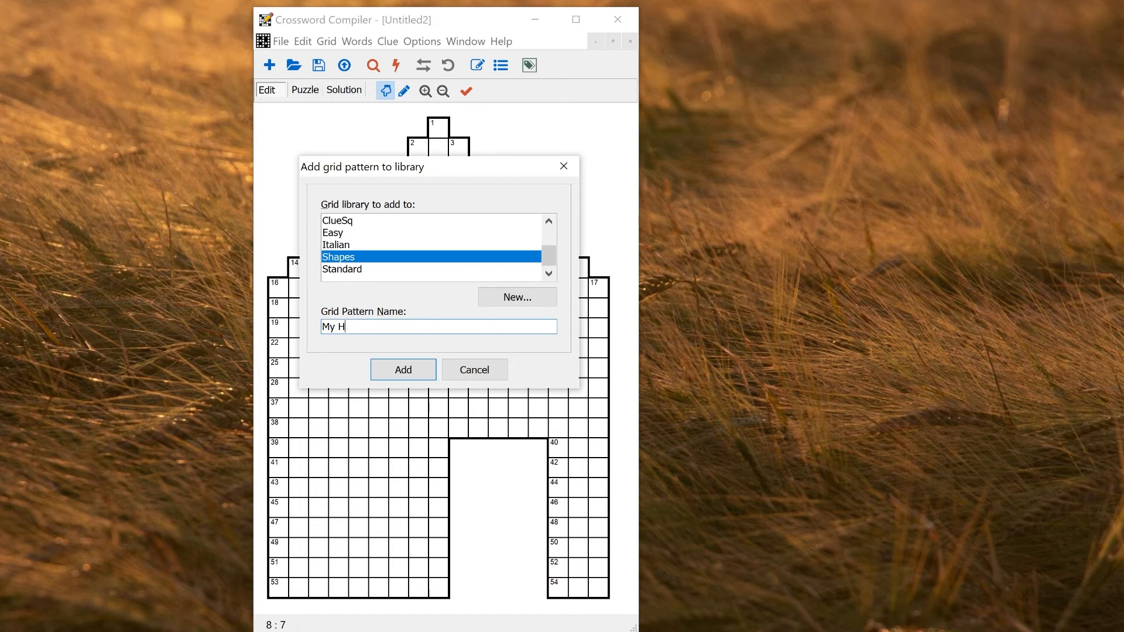
{"action": "type", "text": "ouse"}
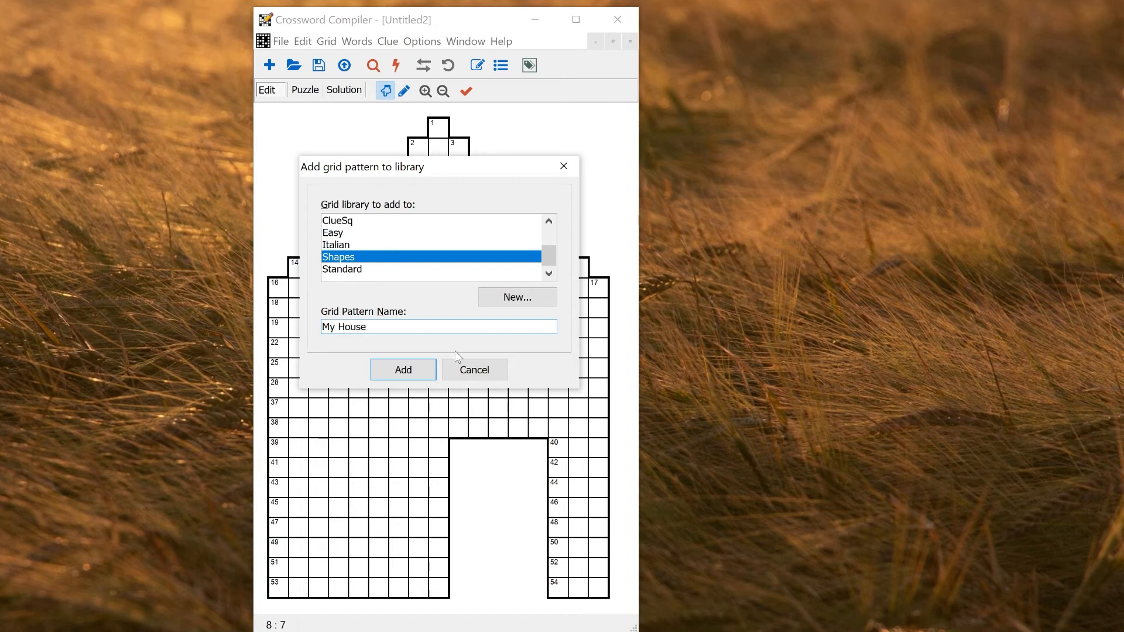
{"action": "left_click", "coordinate": [402, 369]}
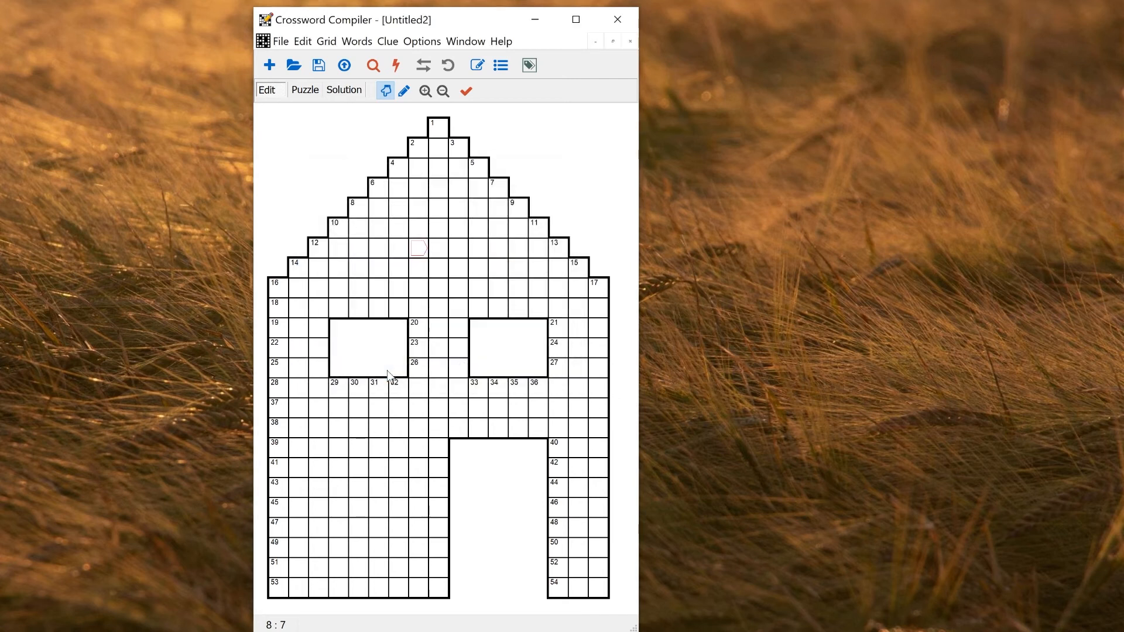
{"action": "mouse_move", "coordinate": [417, 145]}
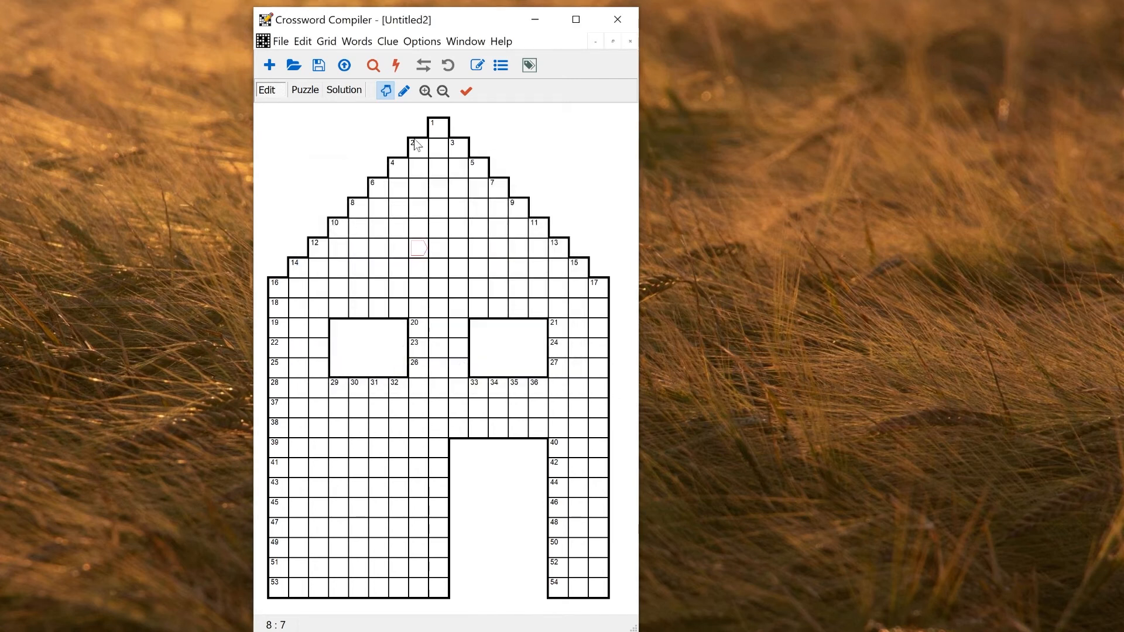
{"action": "left_click", "coordinate": [269, 65]}
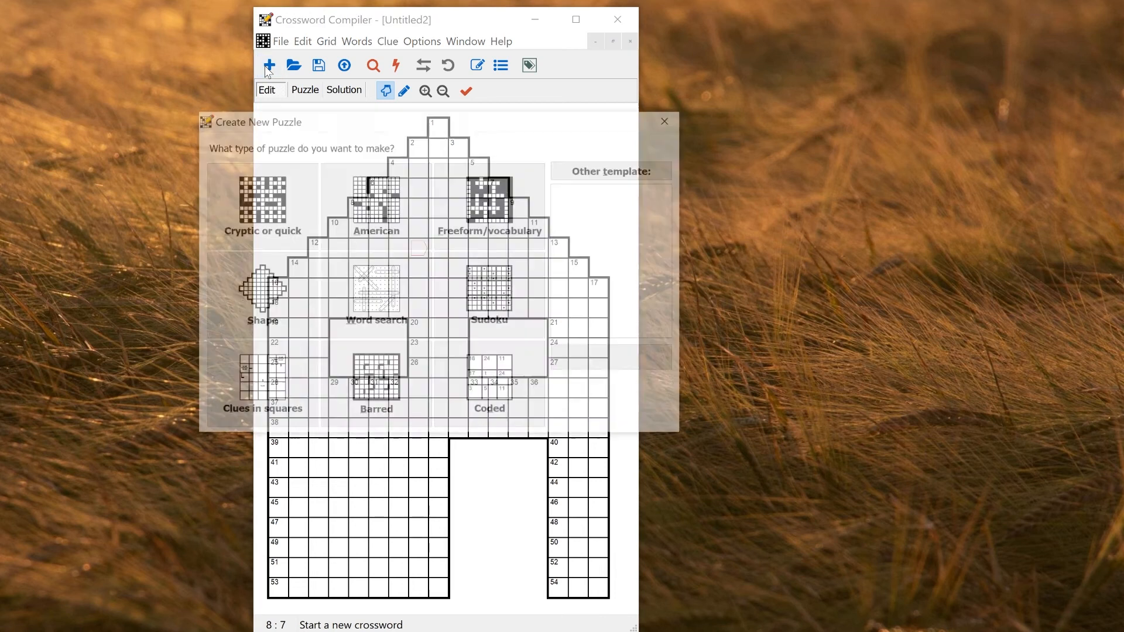
{"action": "left_click", "coordinate": [262, 289]}
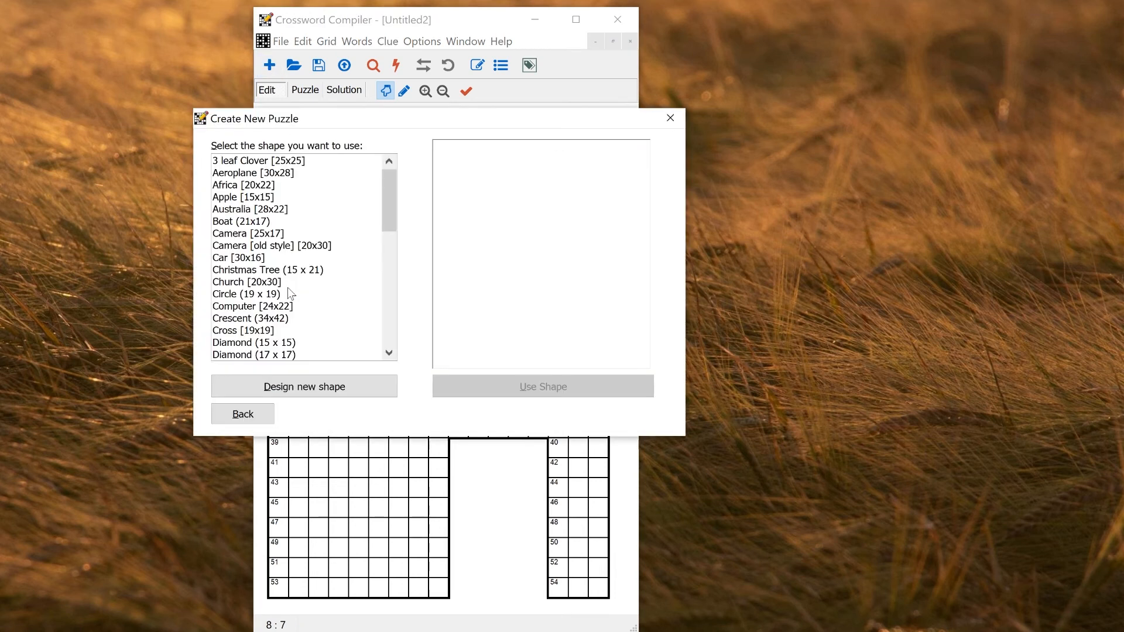
{"action": "scroll", "scroll_direction": "down", "scroll_amount": 3}
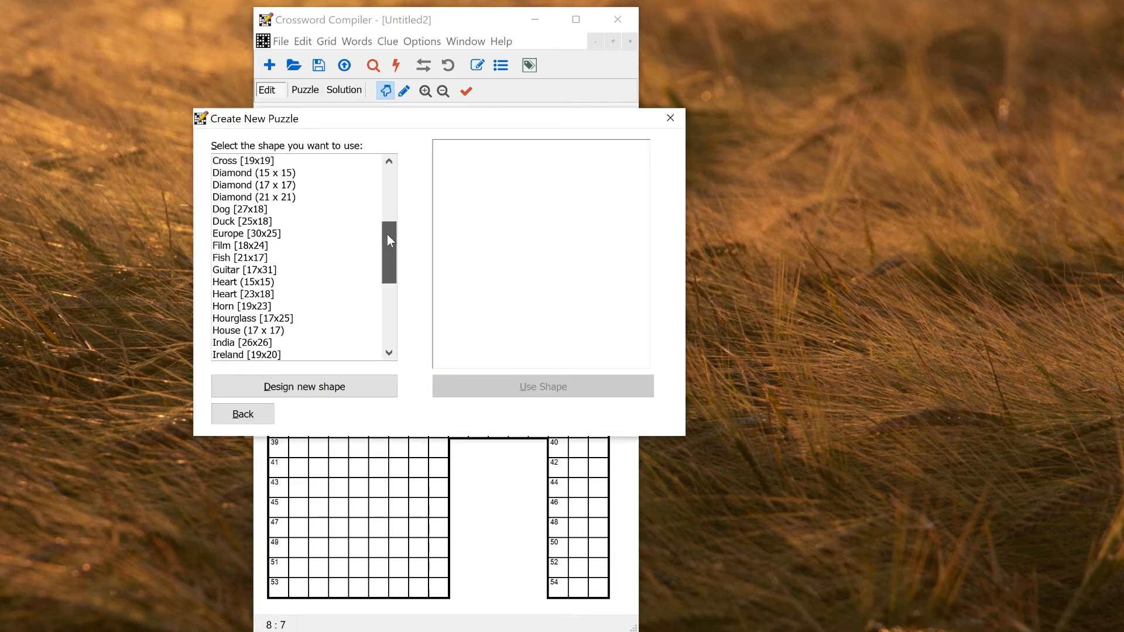
{"action": "scroll", "scroll_direction": "down", "scroll_amount": 3}
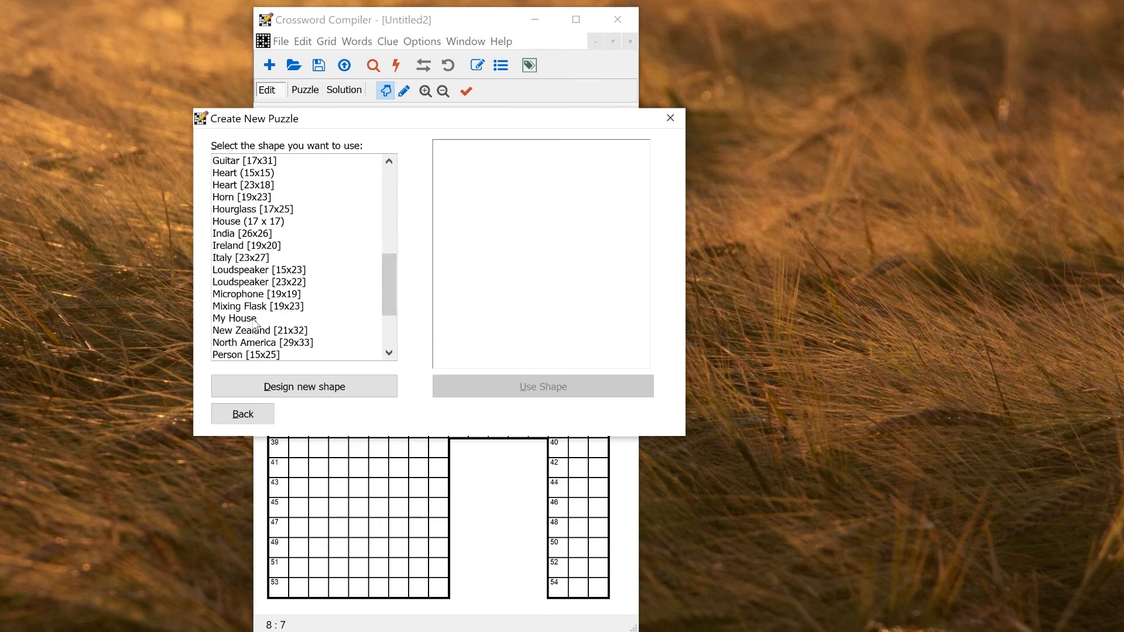
{"action": "left_click", "coordinate": [234, 318]}
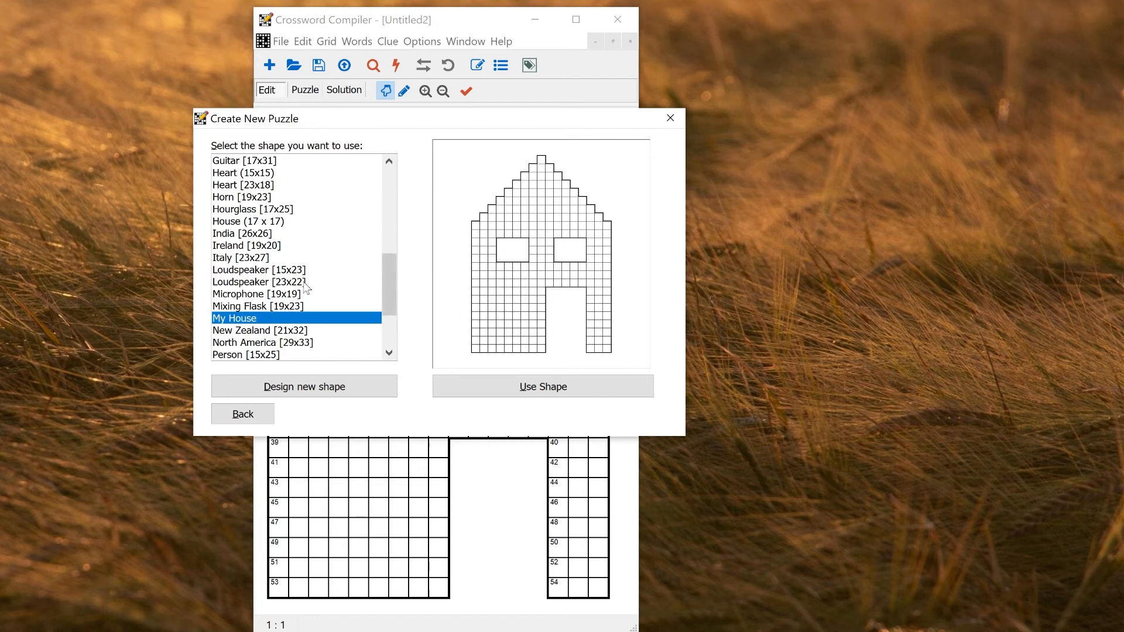
{"action": "left_click", "coordinate": [259, 282]}
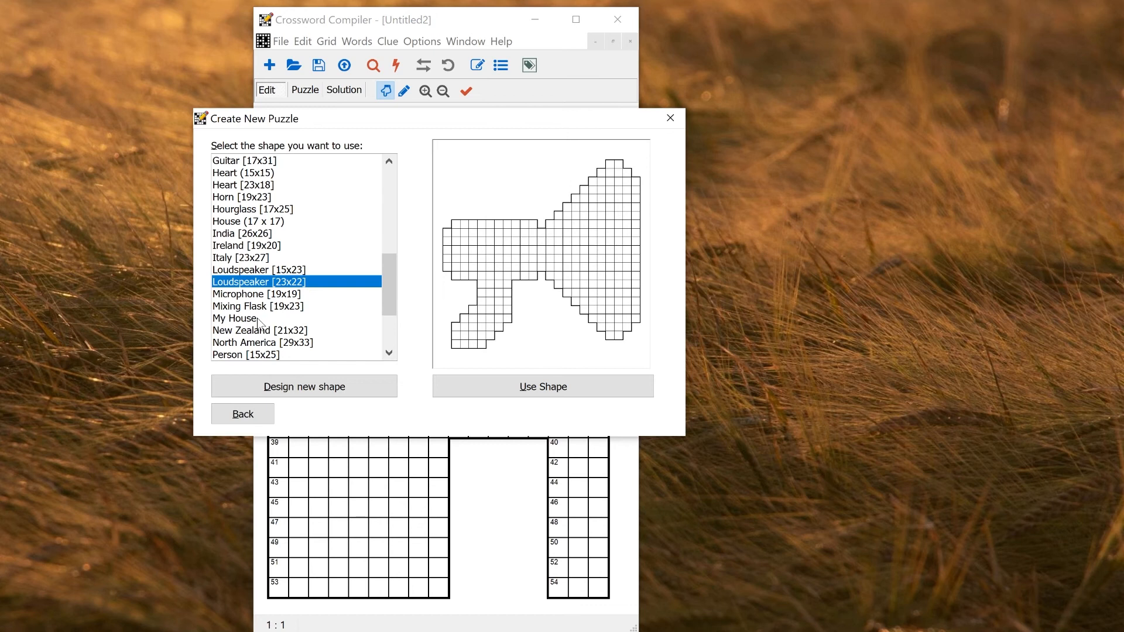
{"action": "left_click", "coordinate": [243, 319]}
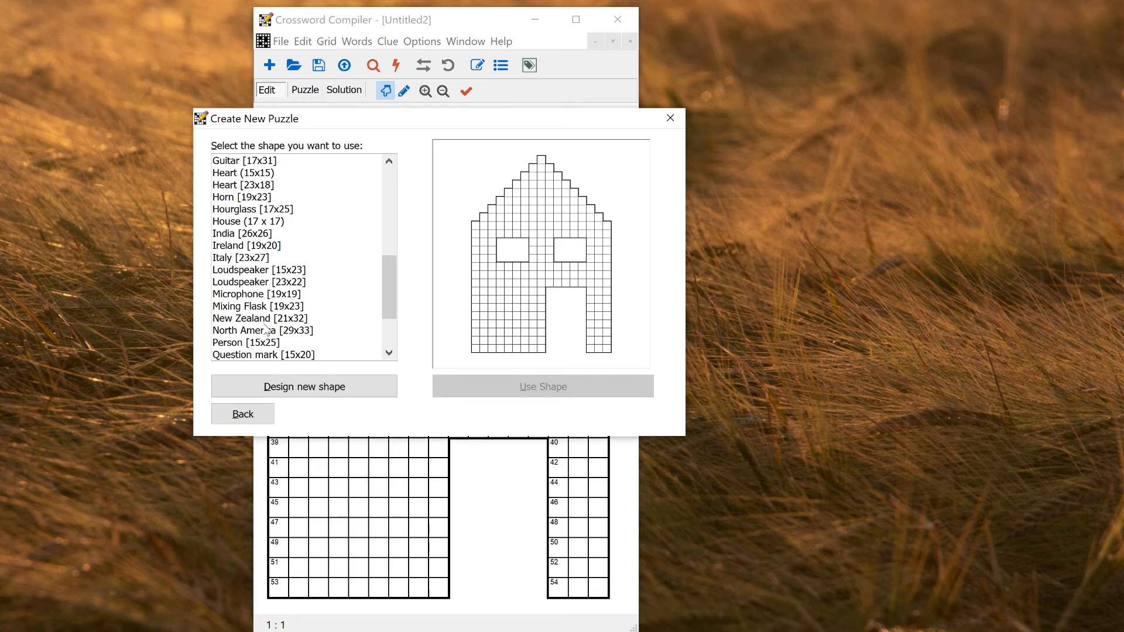
{"action": "left_click", "coordinate": [542, 386]}
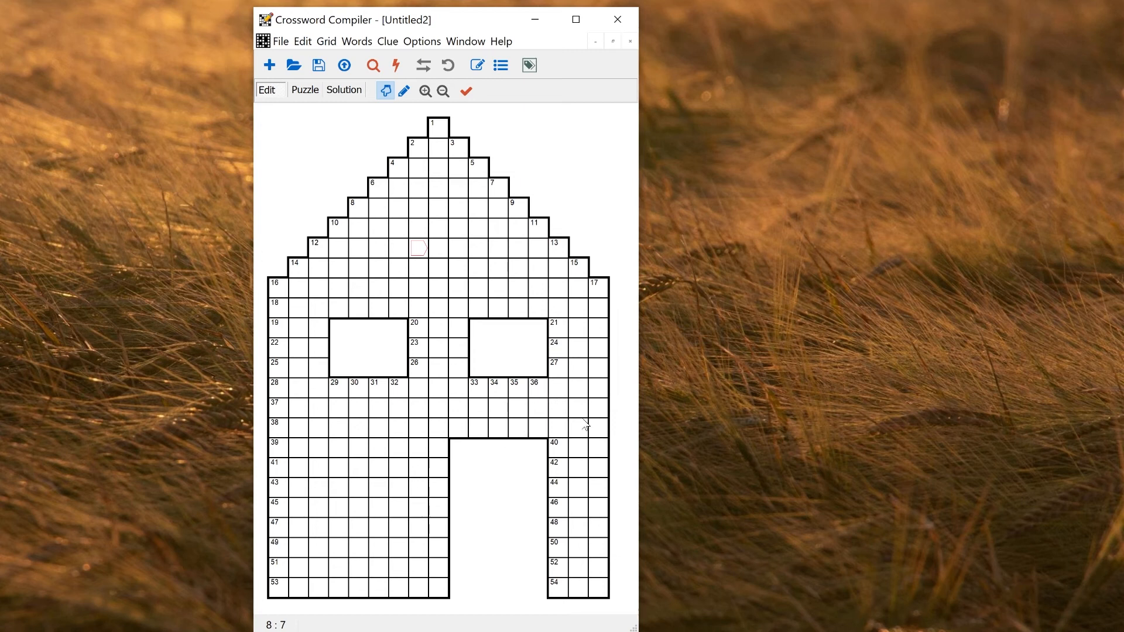
{"action": "mouse_move", "coordinate": [604, 299]}
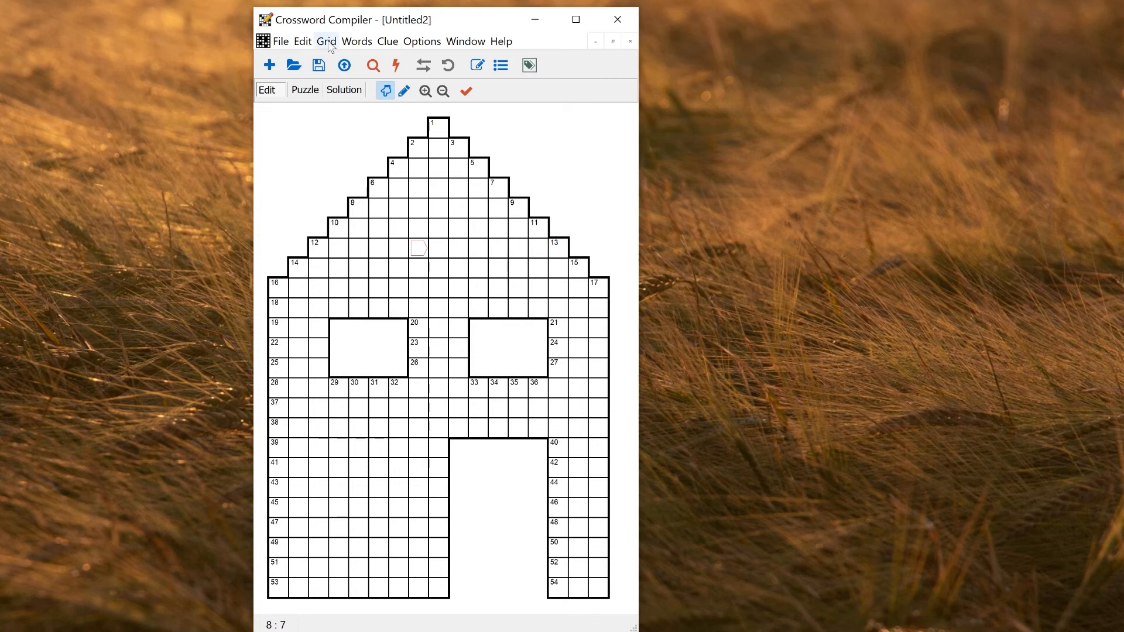
- Bring up the Grid menu to reach the Resize command
{"action": "left_click", "coordinate": [326, 41]}
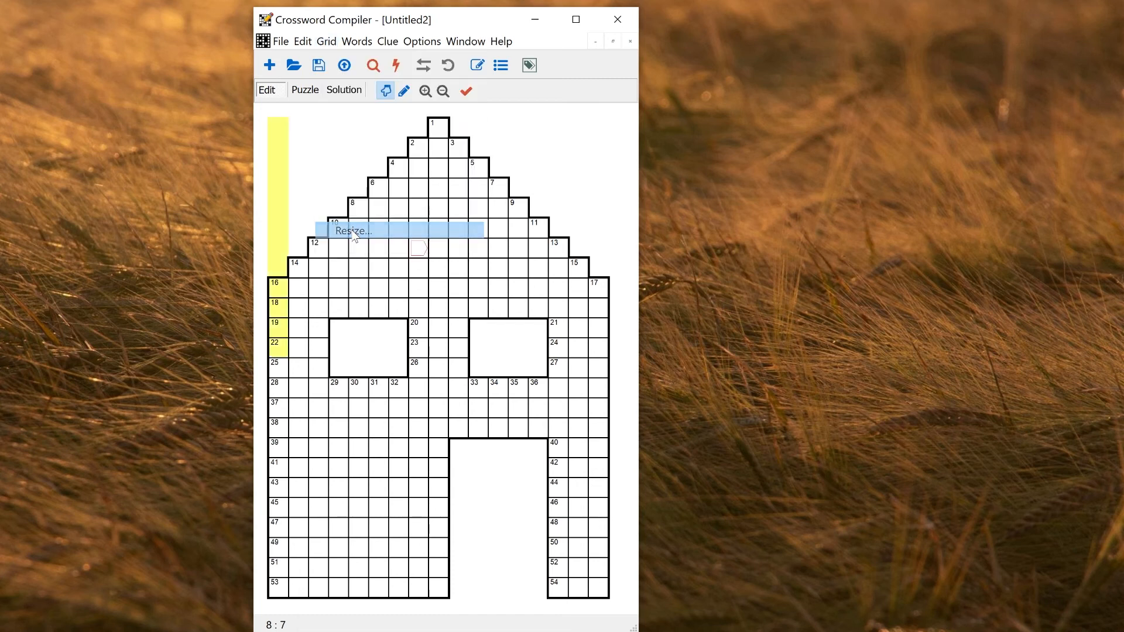
- Resize the grid to 25 wide by 24 high, keeping voids, producing a new resized puzzle
{"action": "left_click", "coordinate": [351, 231]}
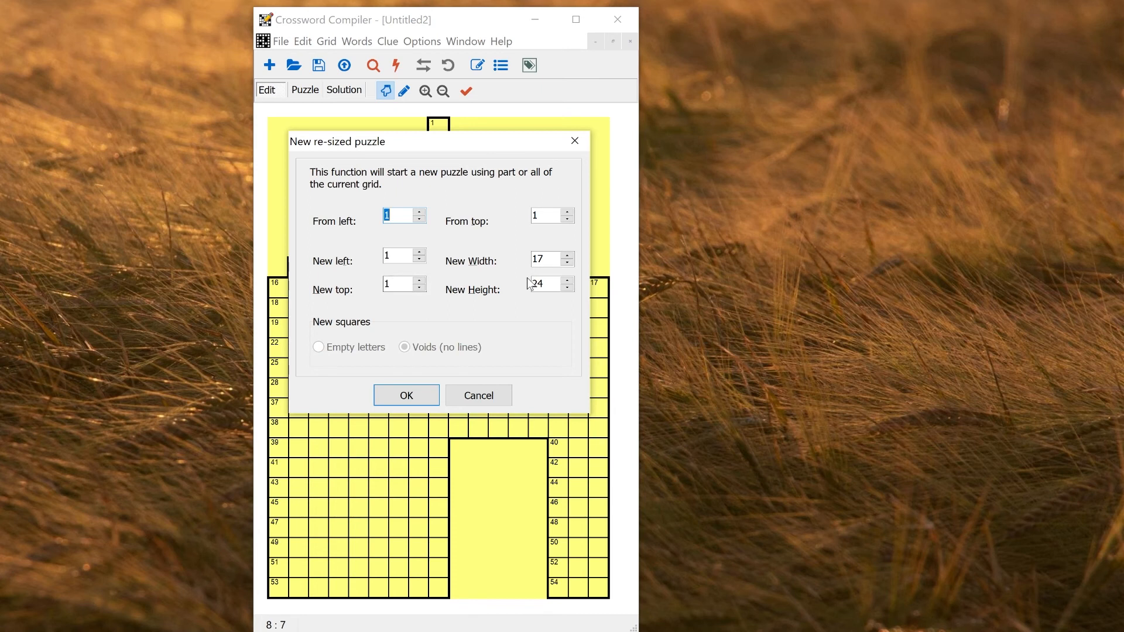
{"action": "left_click", "coordinate": [544, 258]}
{"action": "type", "text": "25"}
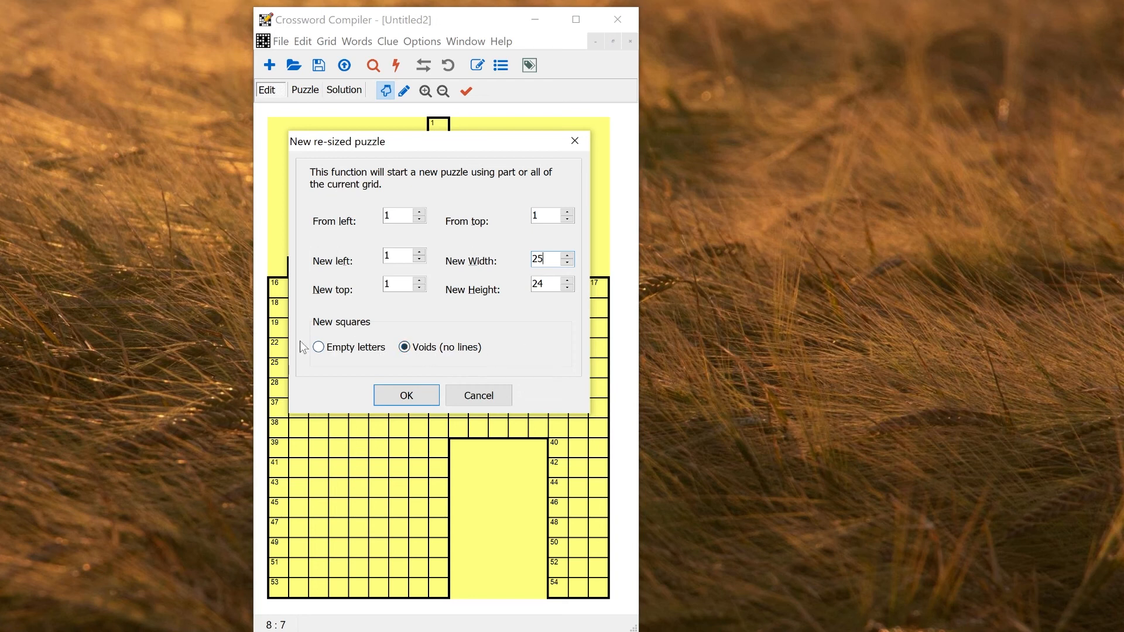
{"action": "left_click", "coordinate": [404, 346]}
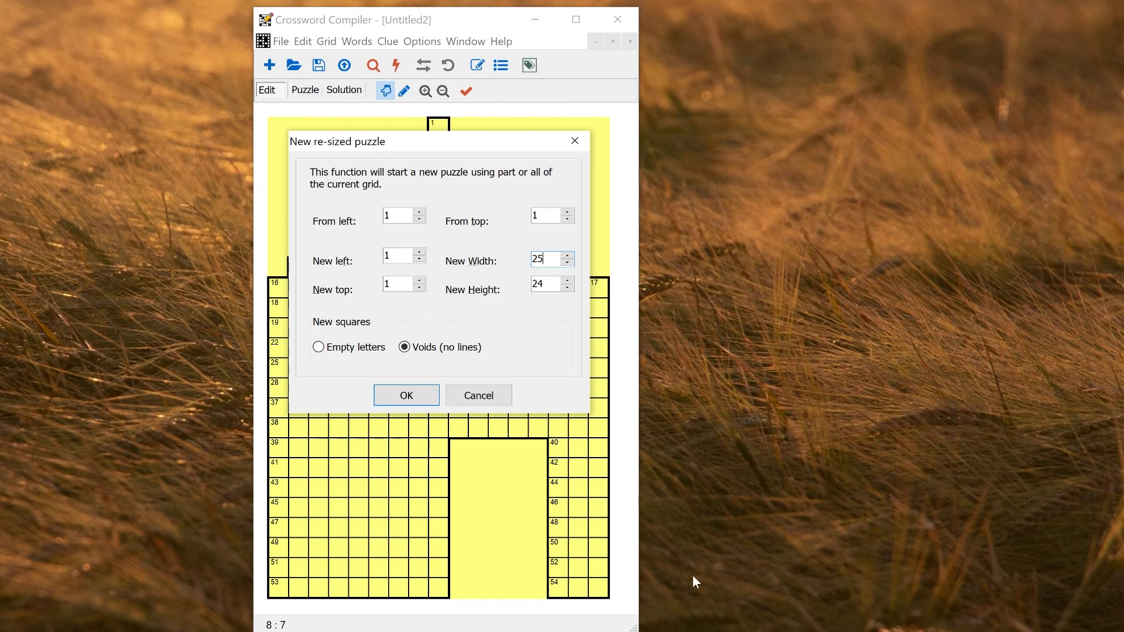
{"action": "mouse_move", "coordinate": [638, 582]}
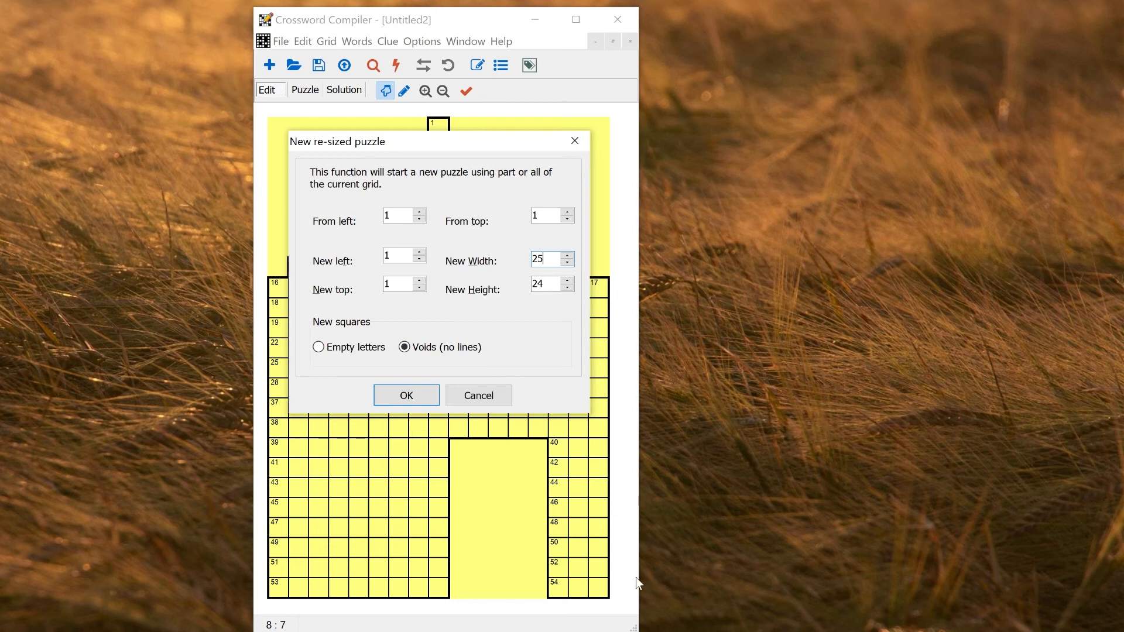
{"action": "mouse_move", "coordinate": [493, 344]}
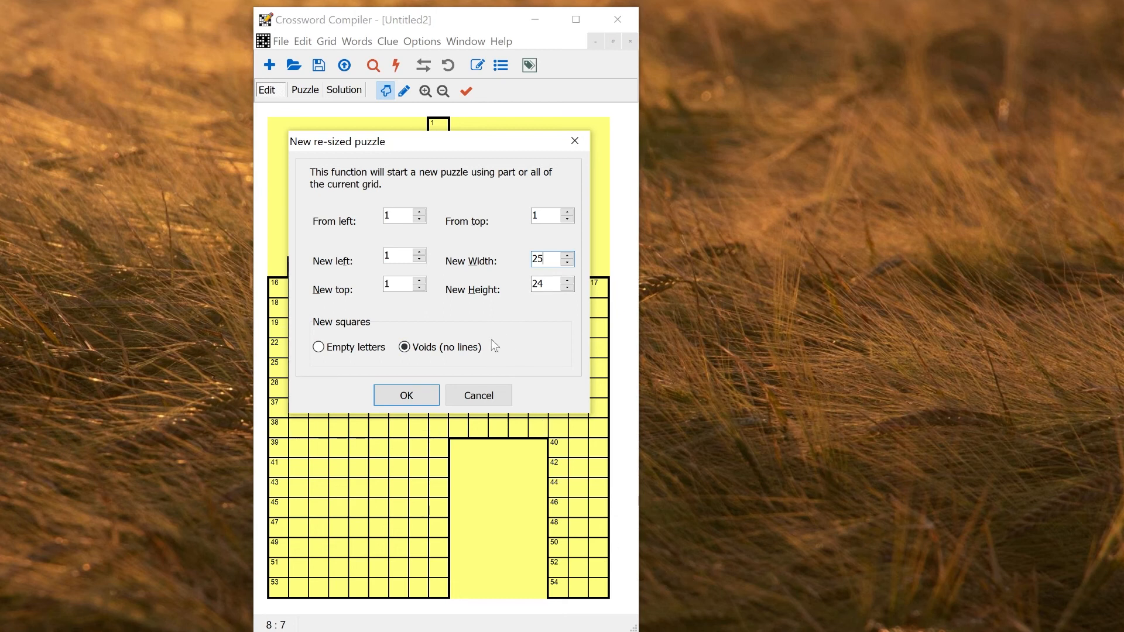
{"action": "mouse_move", "coordinate": [385, 113]}
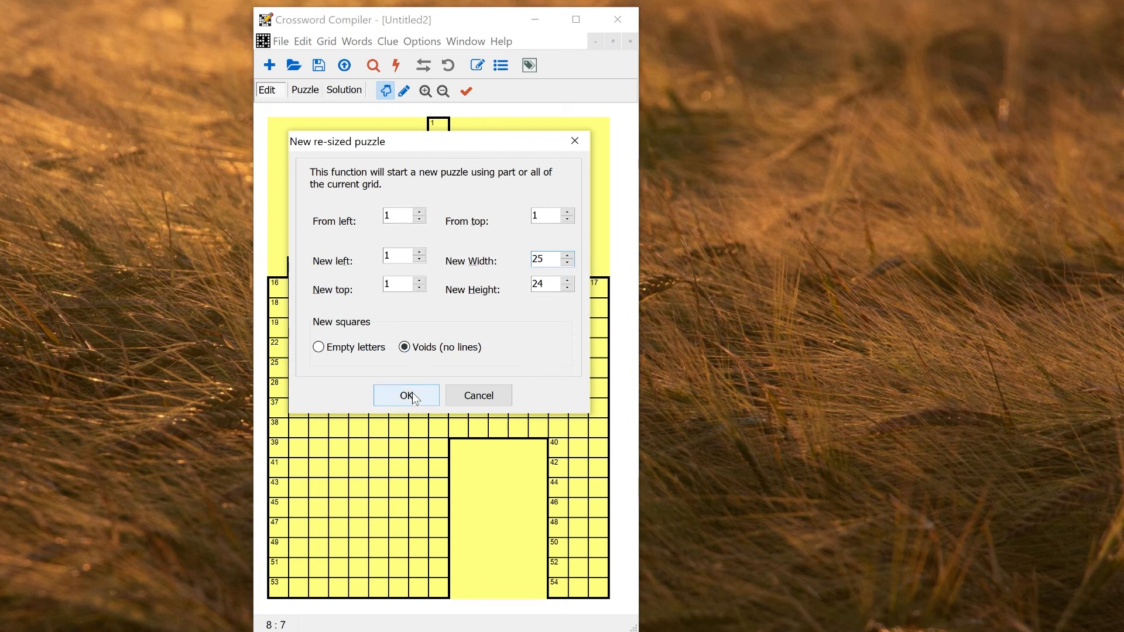
{"action": "left_click", "coordinate": [405, 394]}
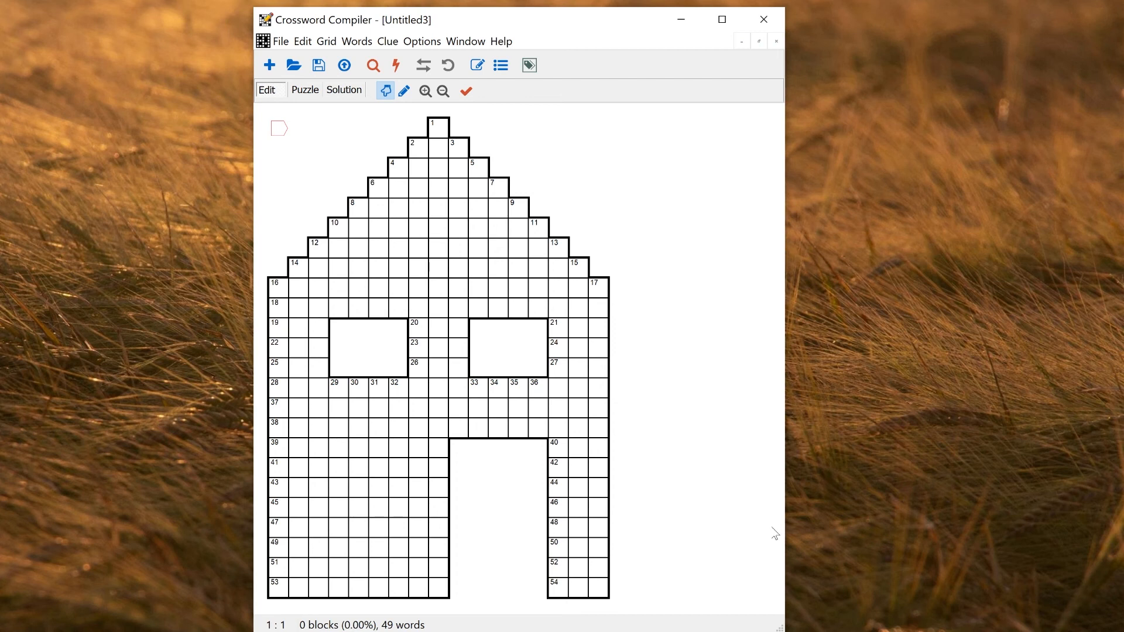
{"action": "mouse_move", "coordinate": [615, 439]}
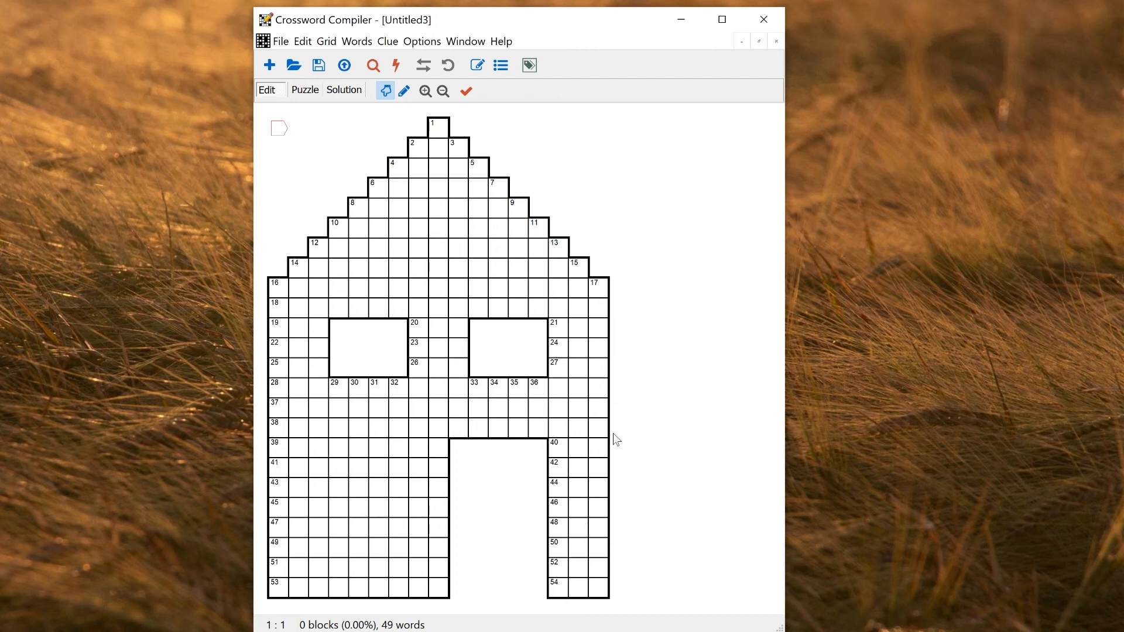
- Drag out a rectangle of new squares right of the house's lower half as a garage block
{"action": "left_click", "coordinate": [697, 429]}
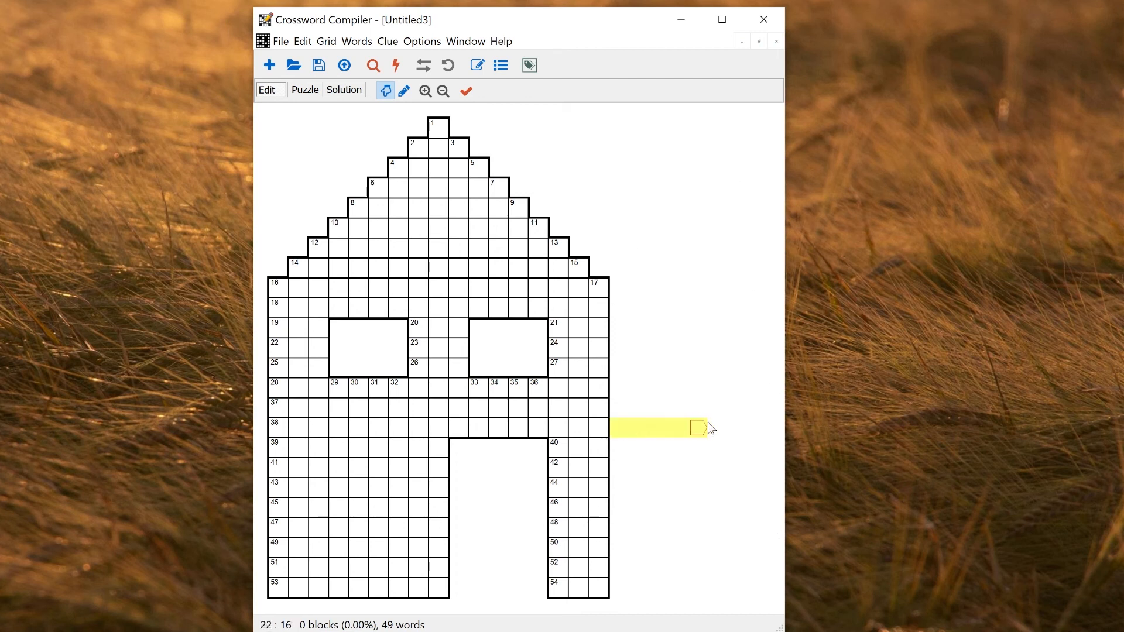
{"action": "left_click_drag", "start_coordinate": [699, 428], "coordinate": [739, 548]}
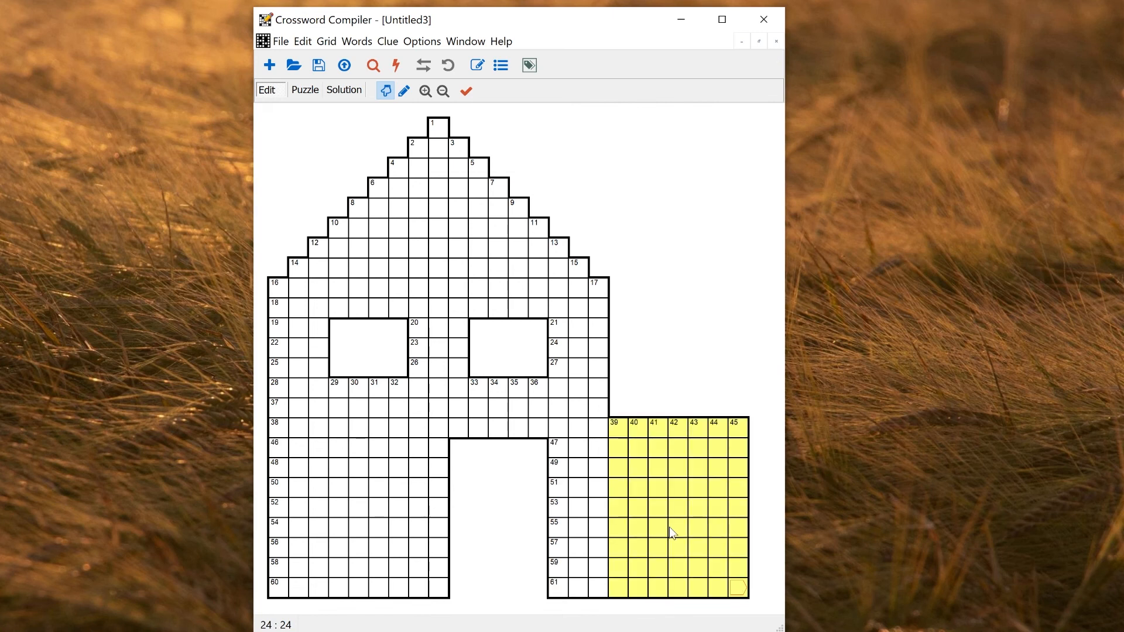
{"action": "mouse_move", "coordinate": [476, 442]}
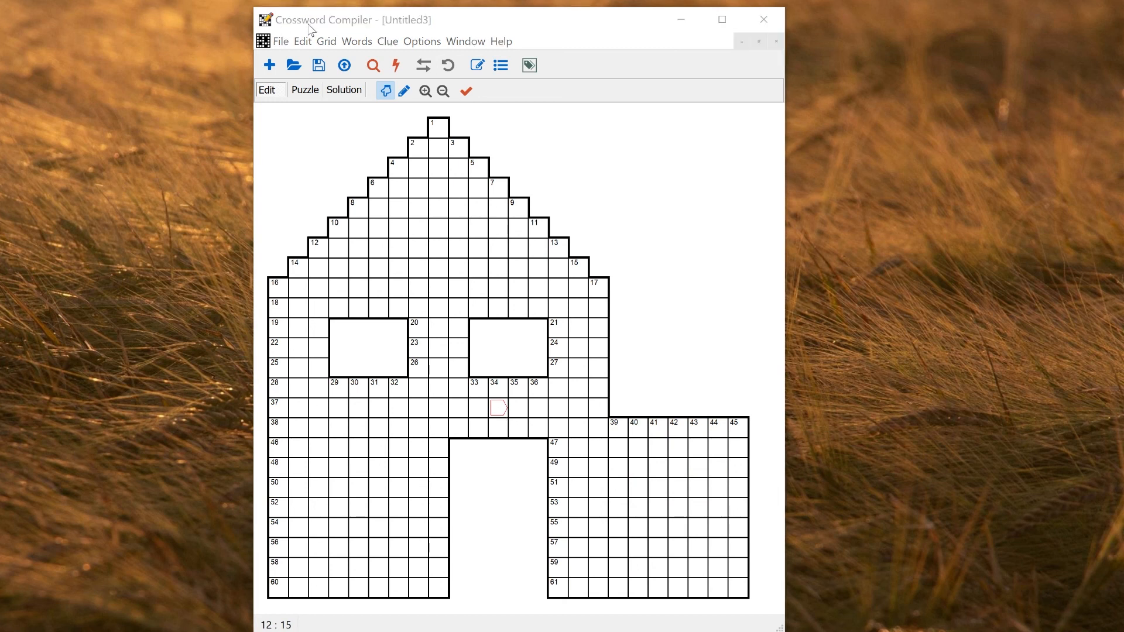
- Show the Grid menu to reach the Grid Library submenu commands
{"action": "left_click", "coordinate": [327, 41]}
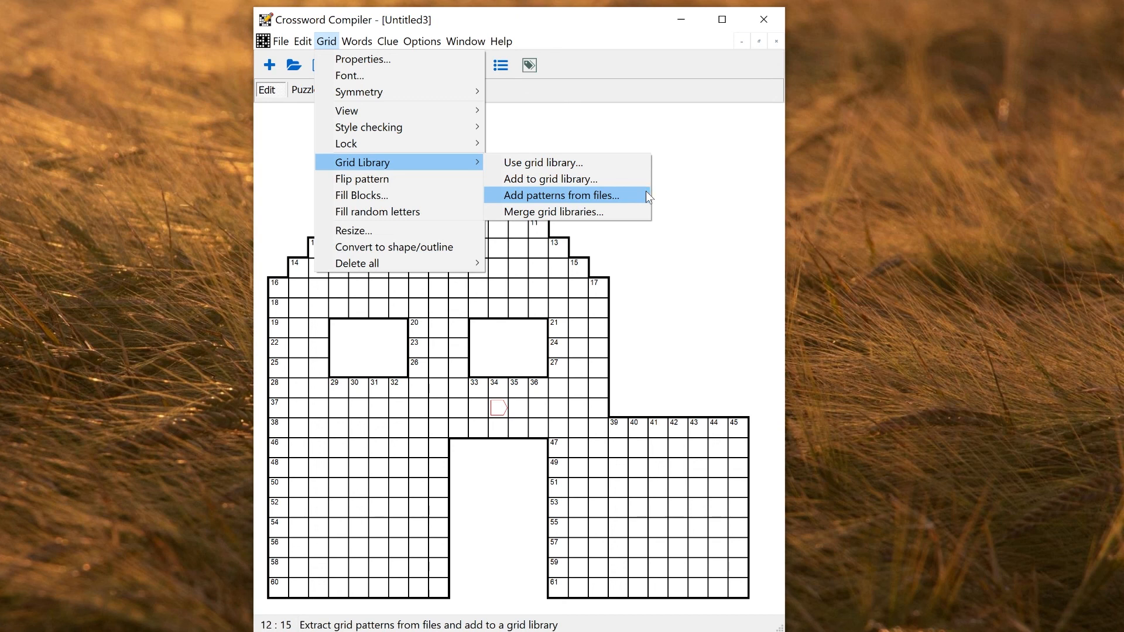
{"action": "mouse_move", "coordinate": [642, 198]}
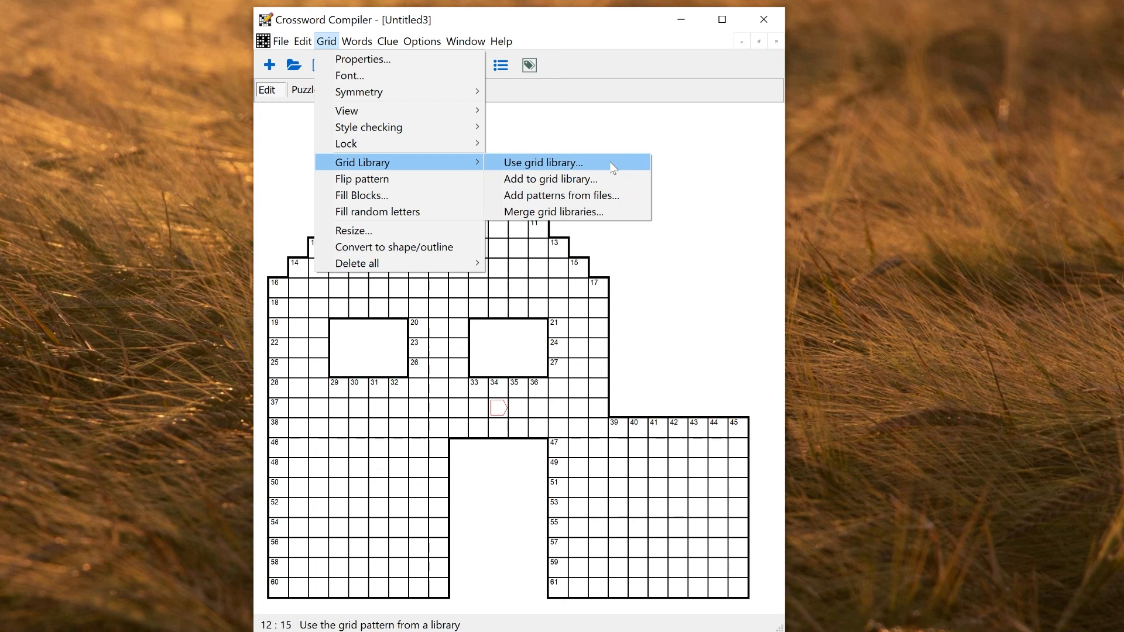
{"action": "mouse_move", "coordinate": [600, 167]}
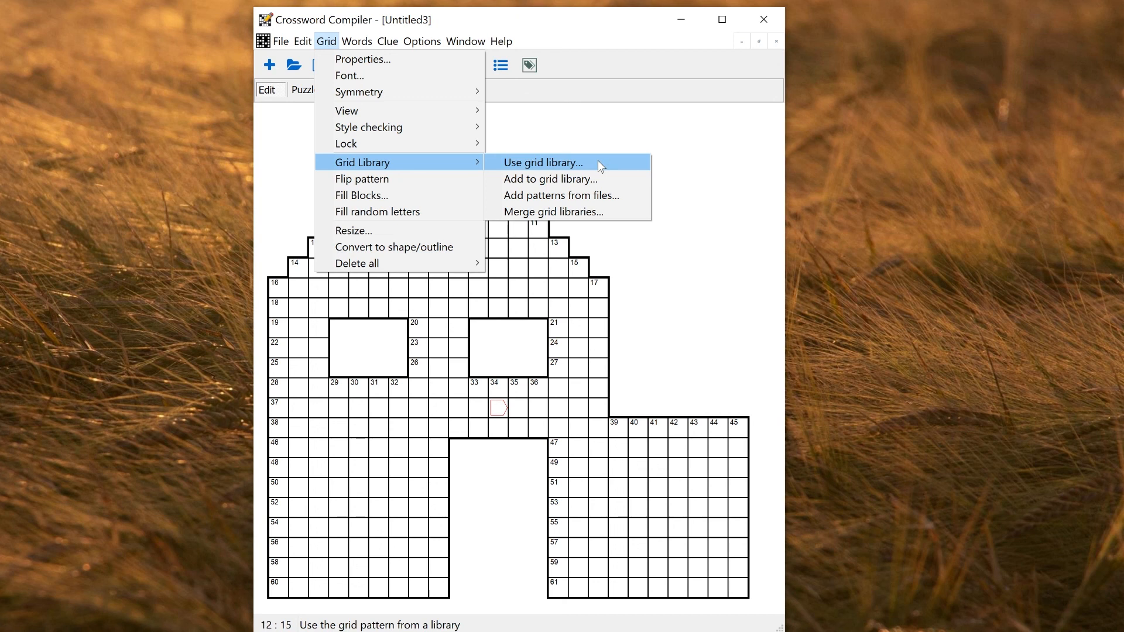
{"action": "mouse_move", "coordinate": [552, 212]}
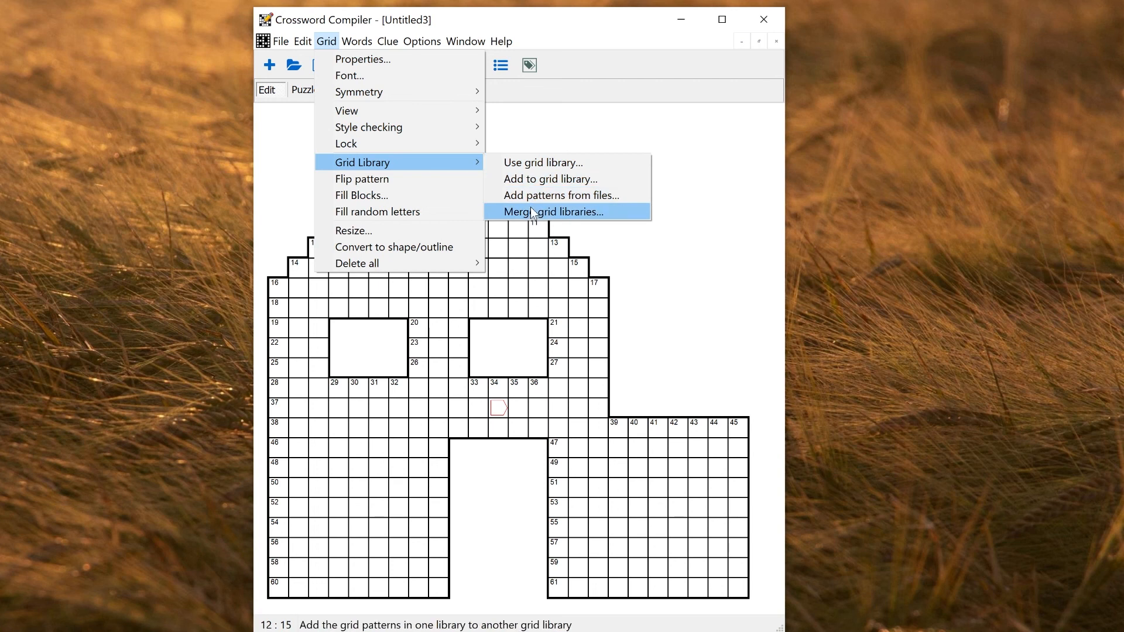
{"action": "mouse_move", "coordinate": [533, 222]}
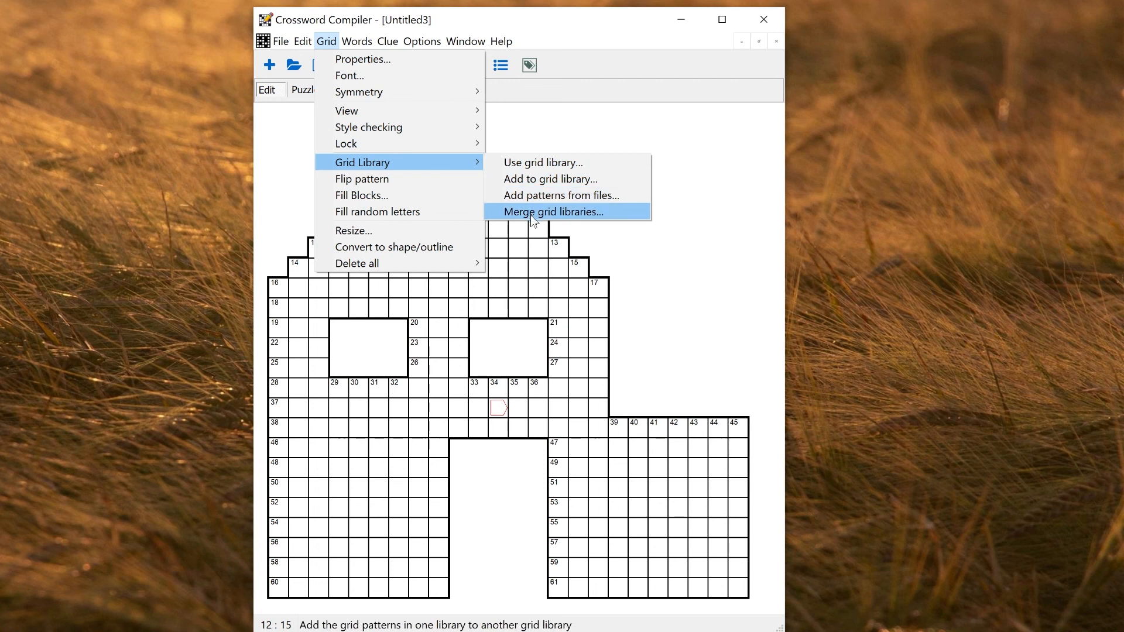